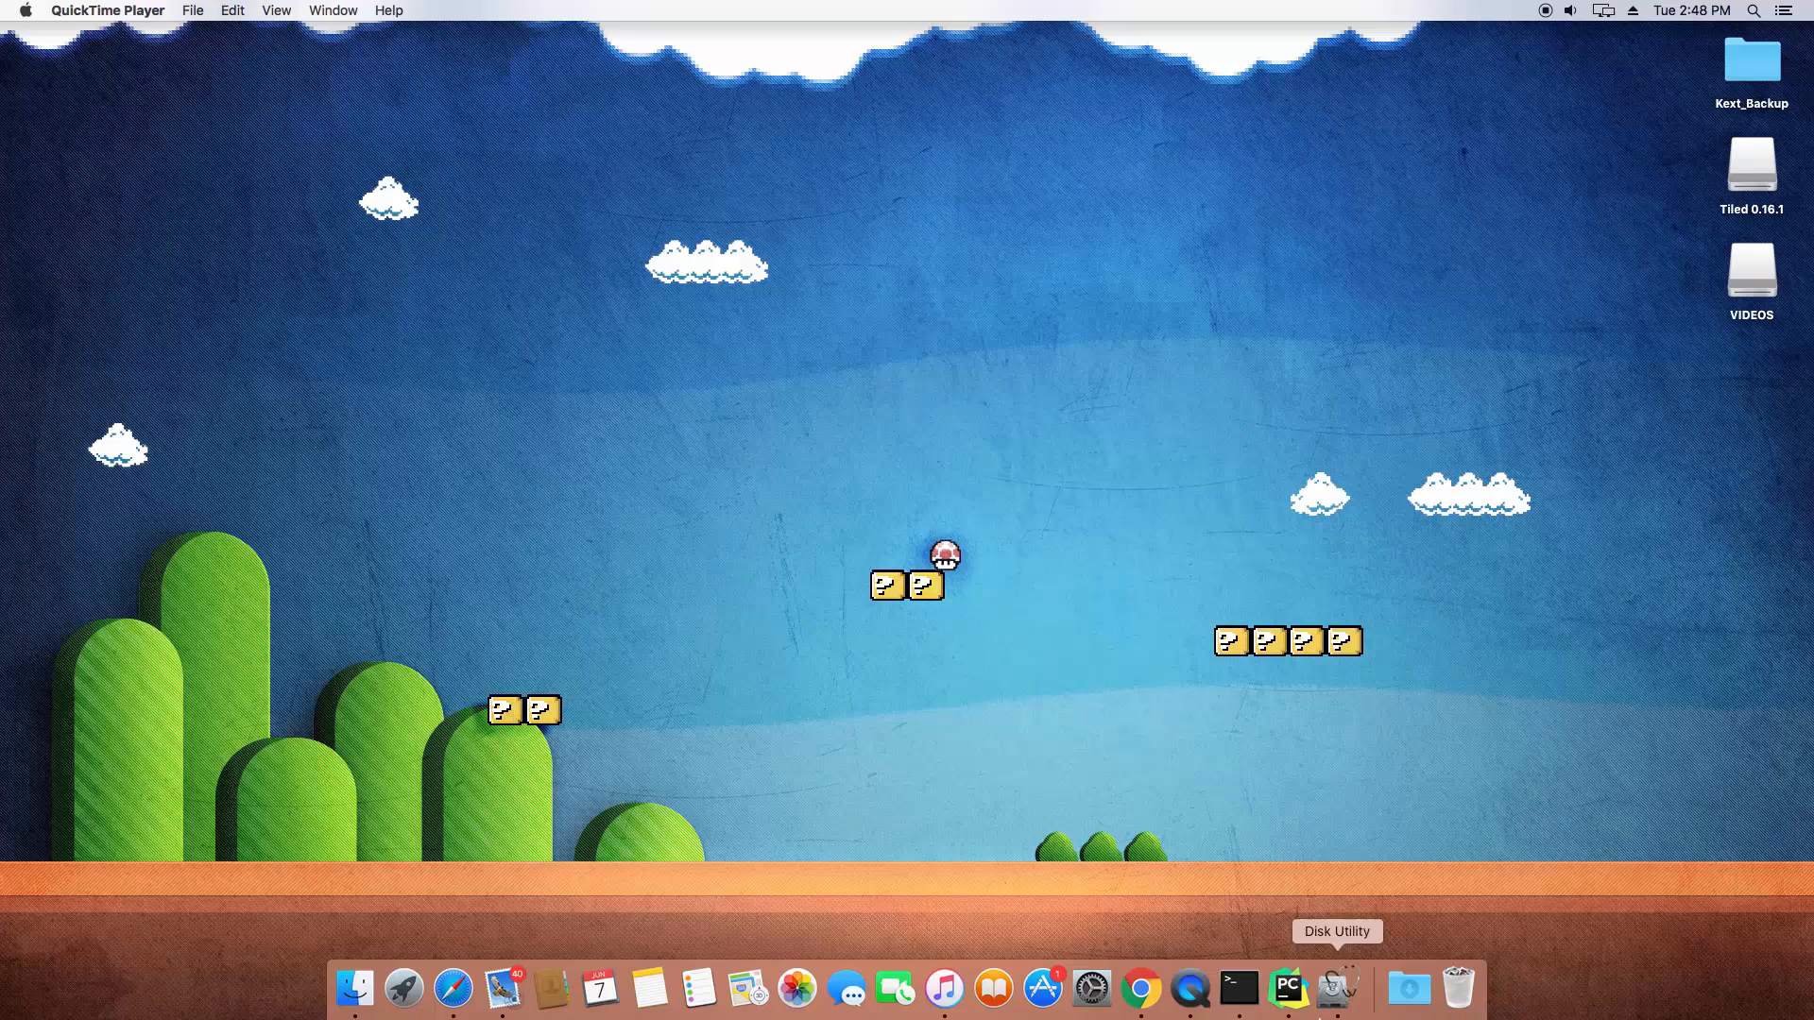
- Start the Python 3 interactive shell in a new Terminal window
left_click(1237, 988)
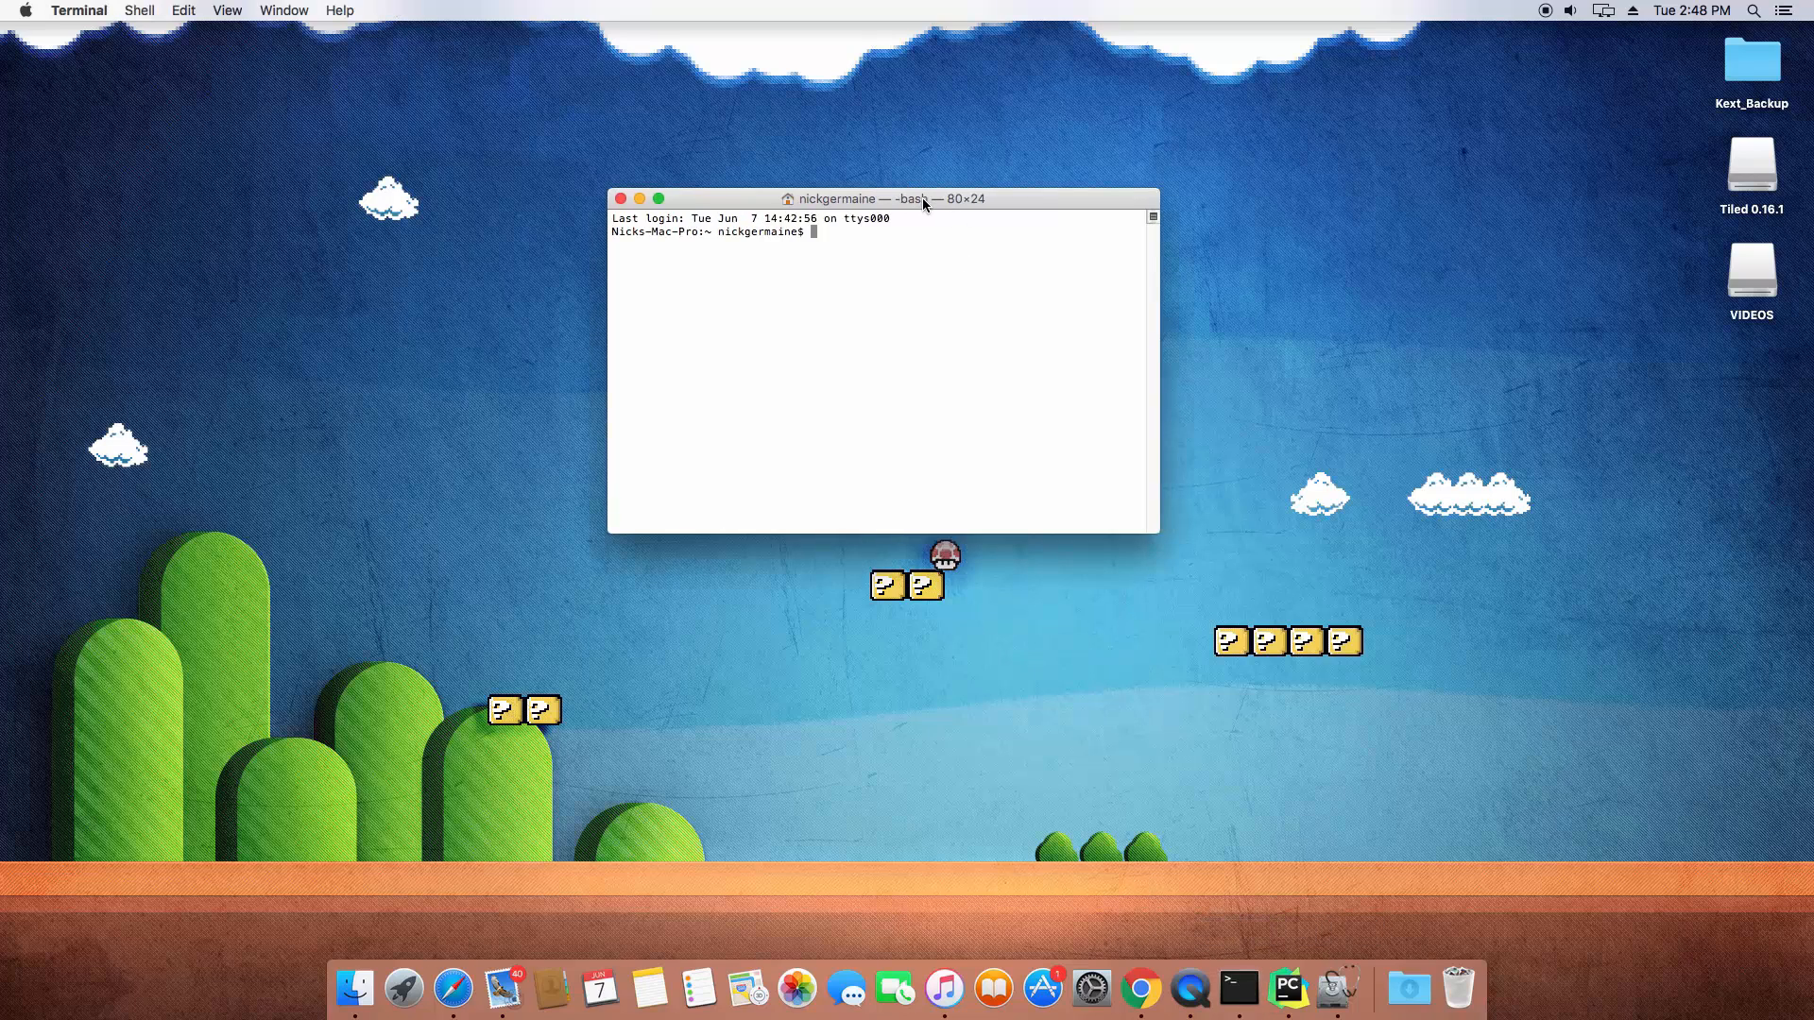
type("pytho")
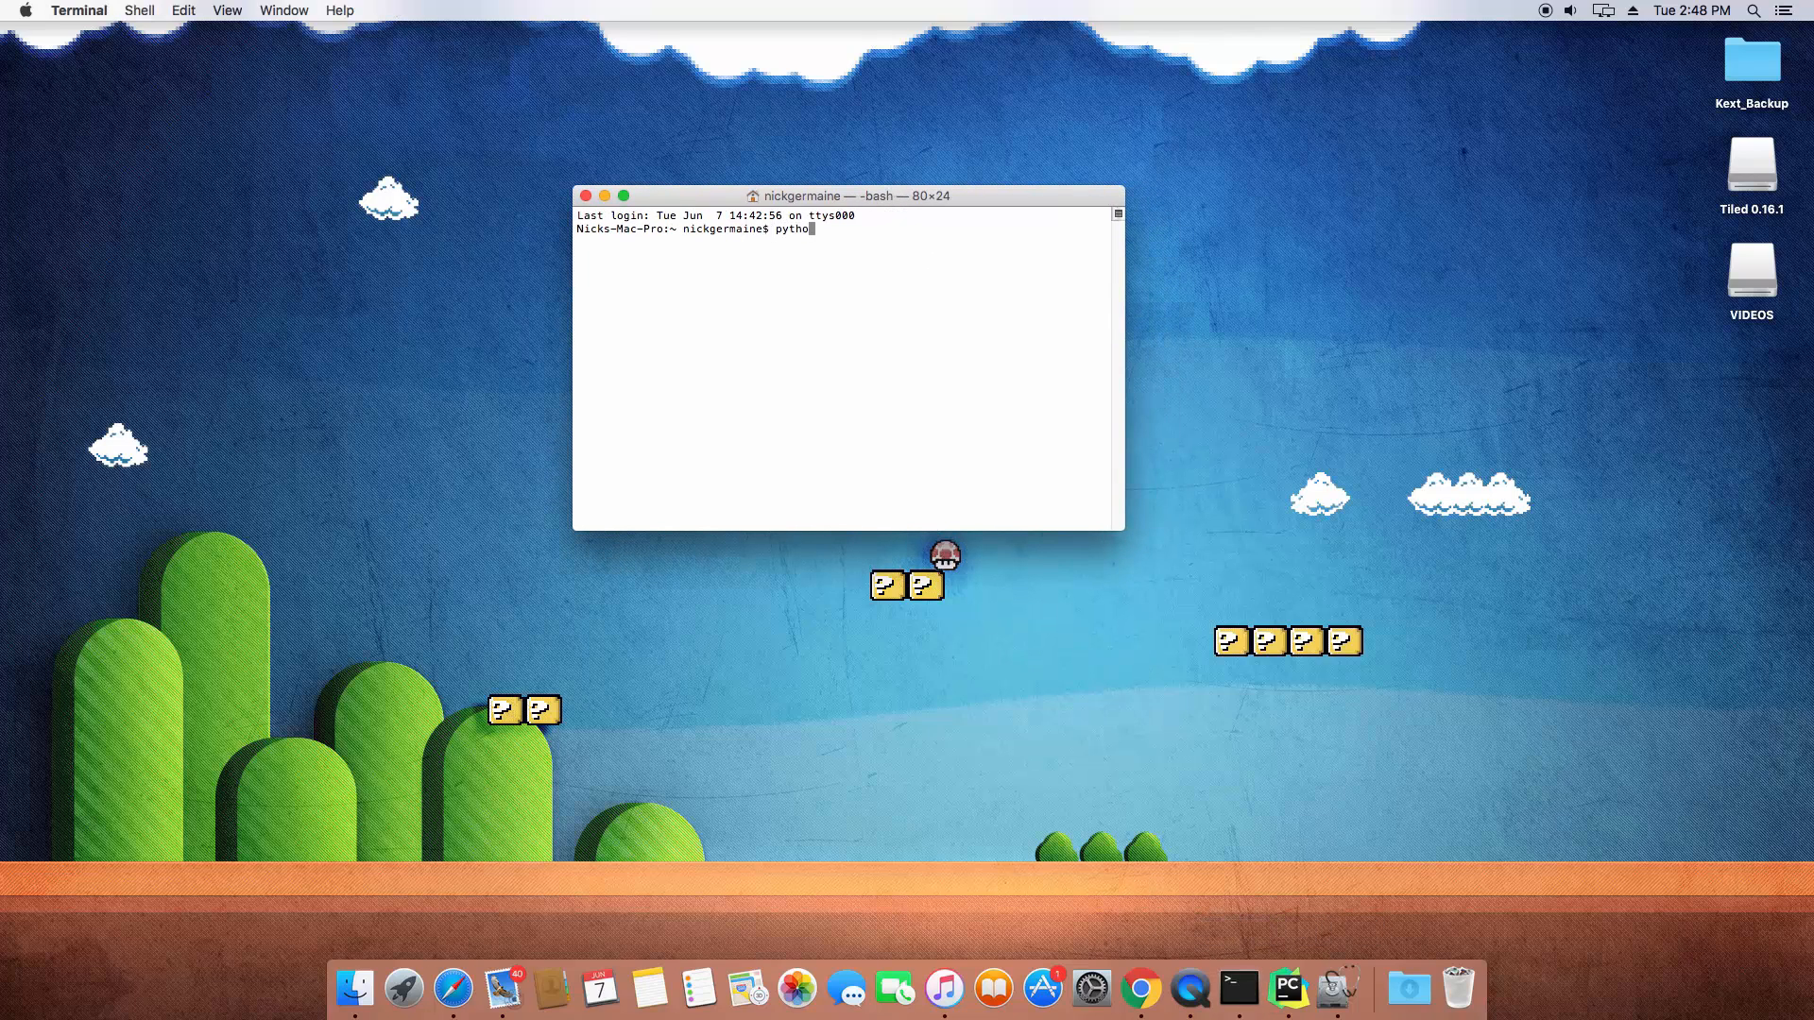
key("Return")
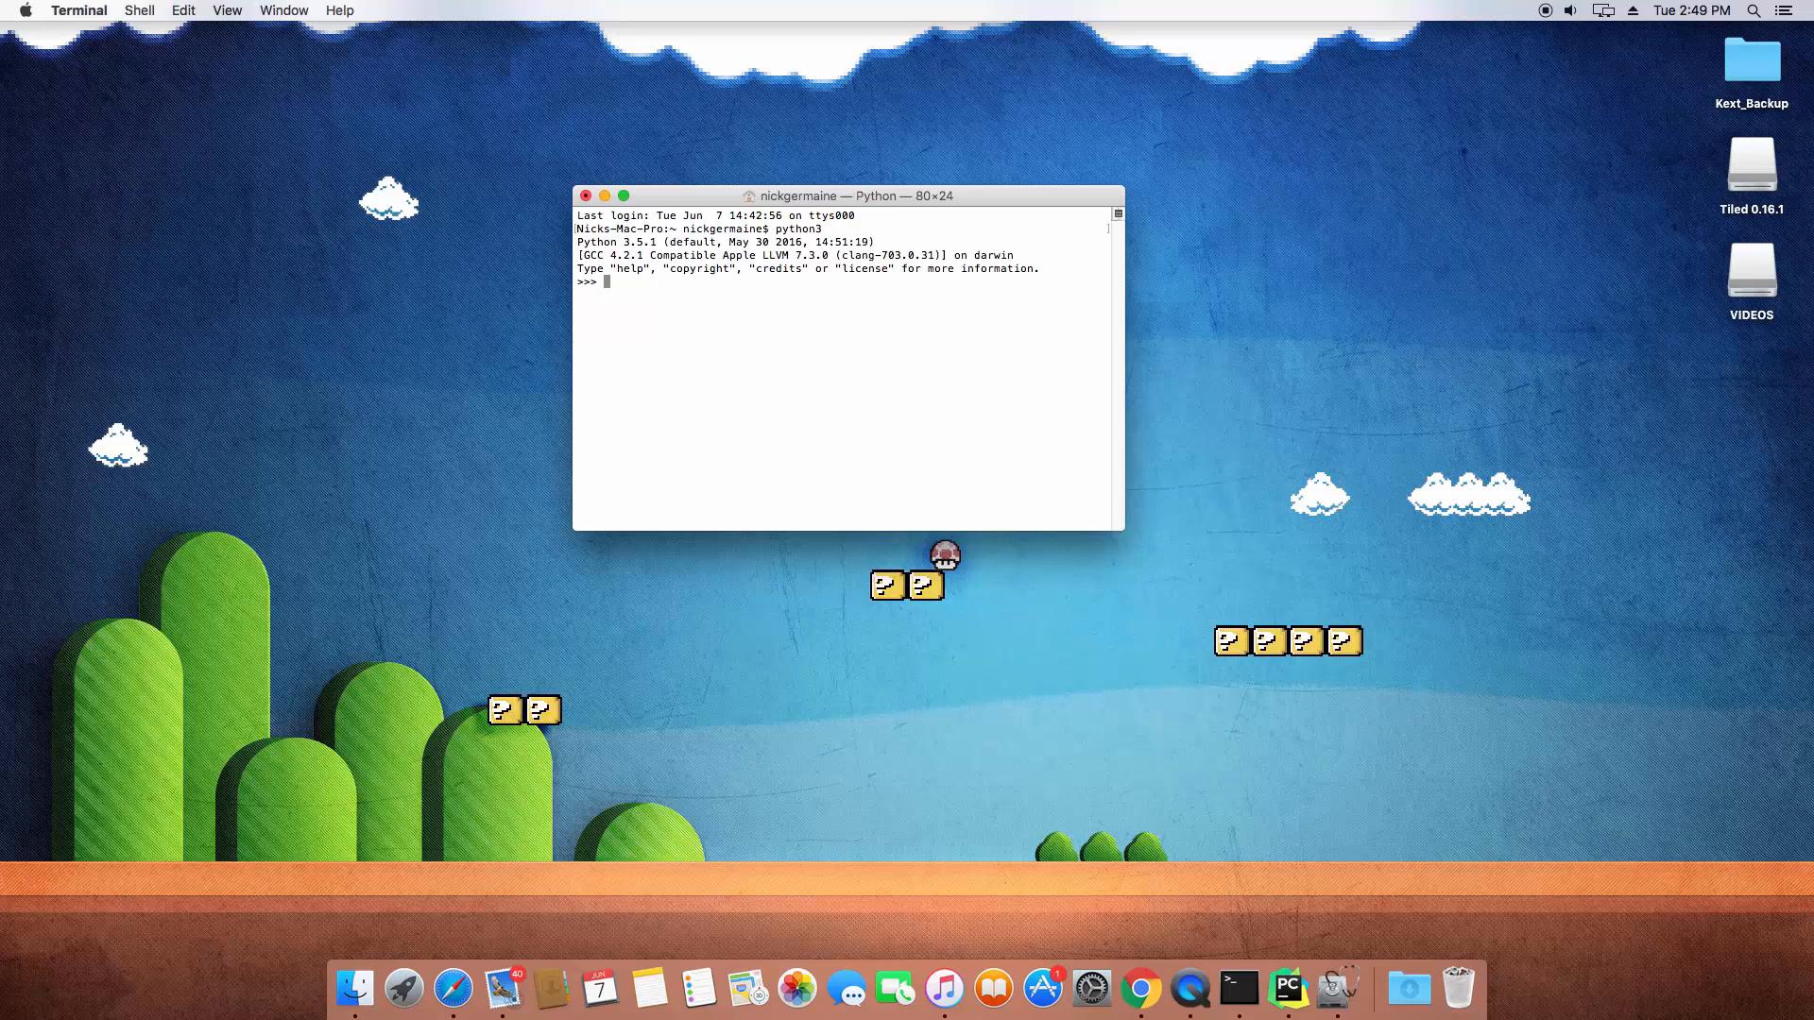
- Evaluate the list literal ["Movies", "Games", "Python"] at the >>> prompt
type("[]")
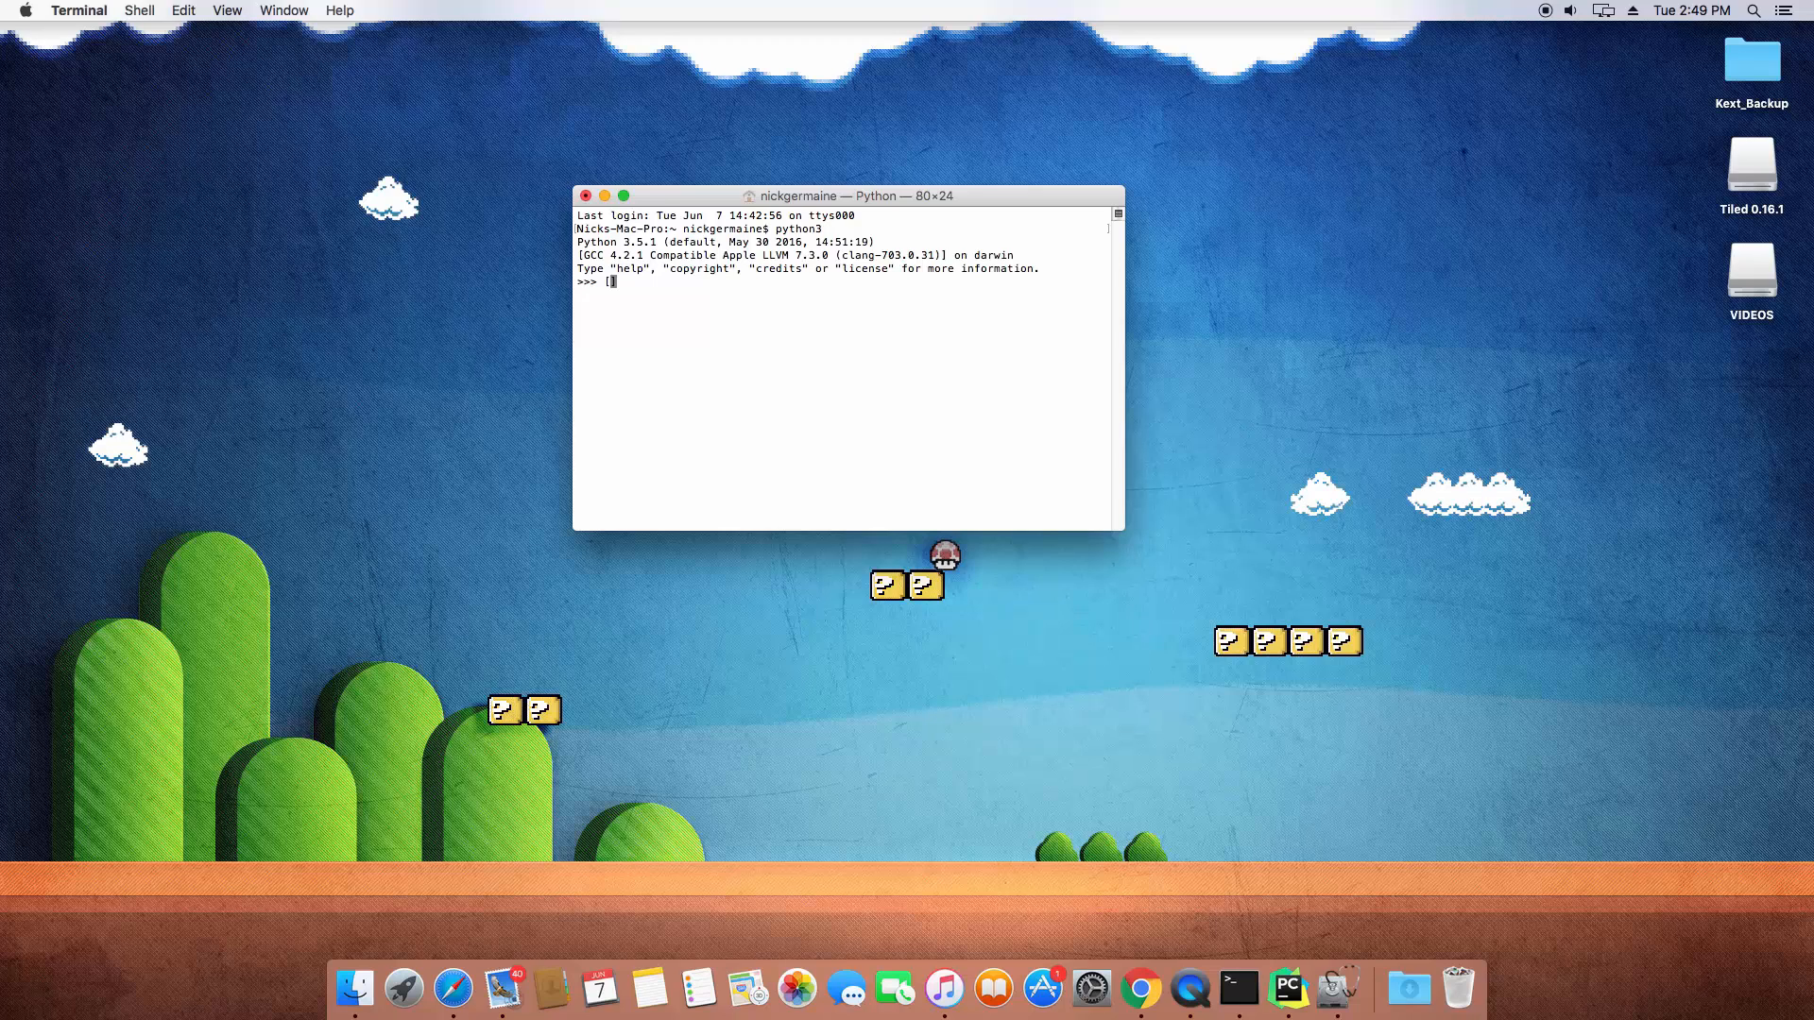
type("\"M")
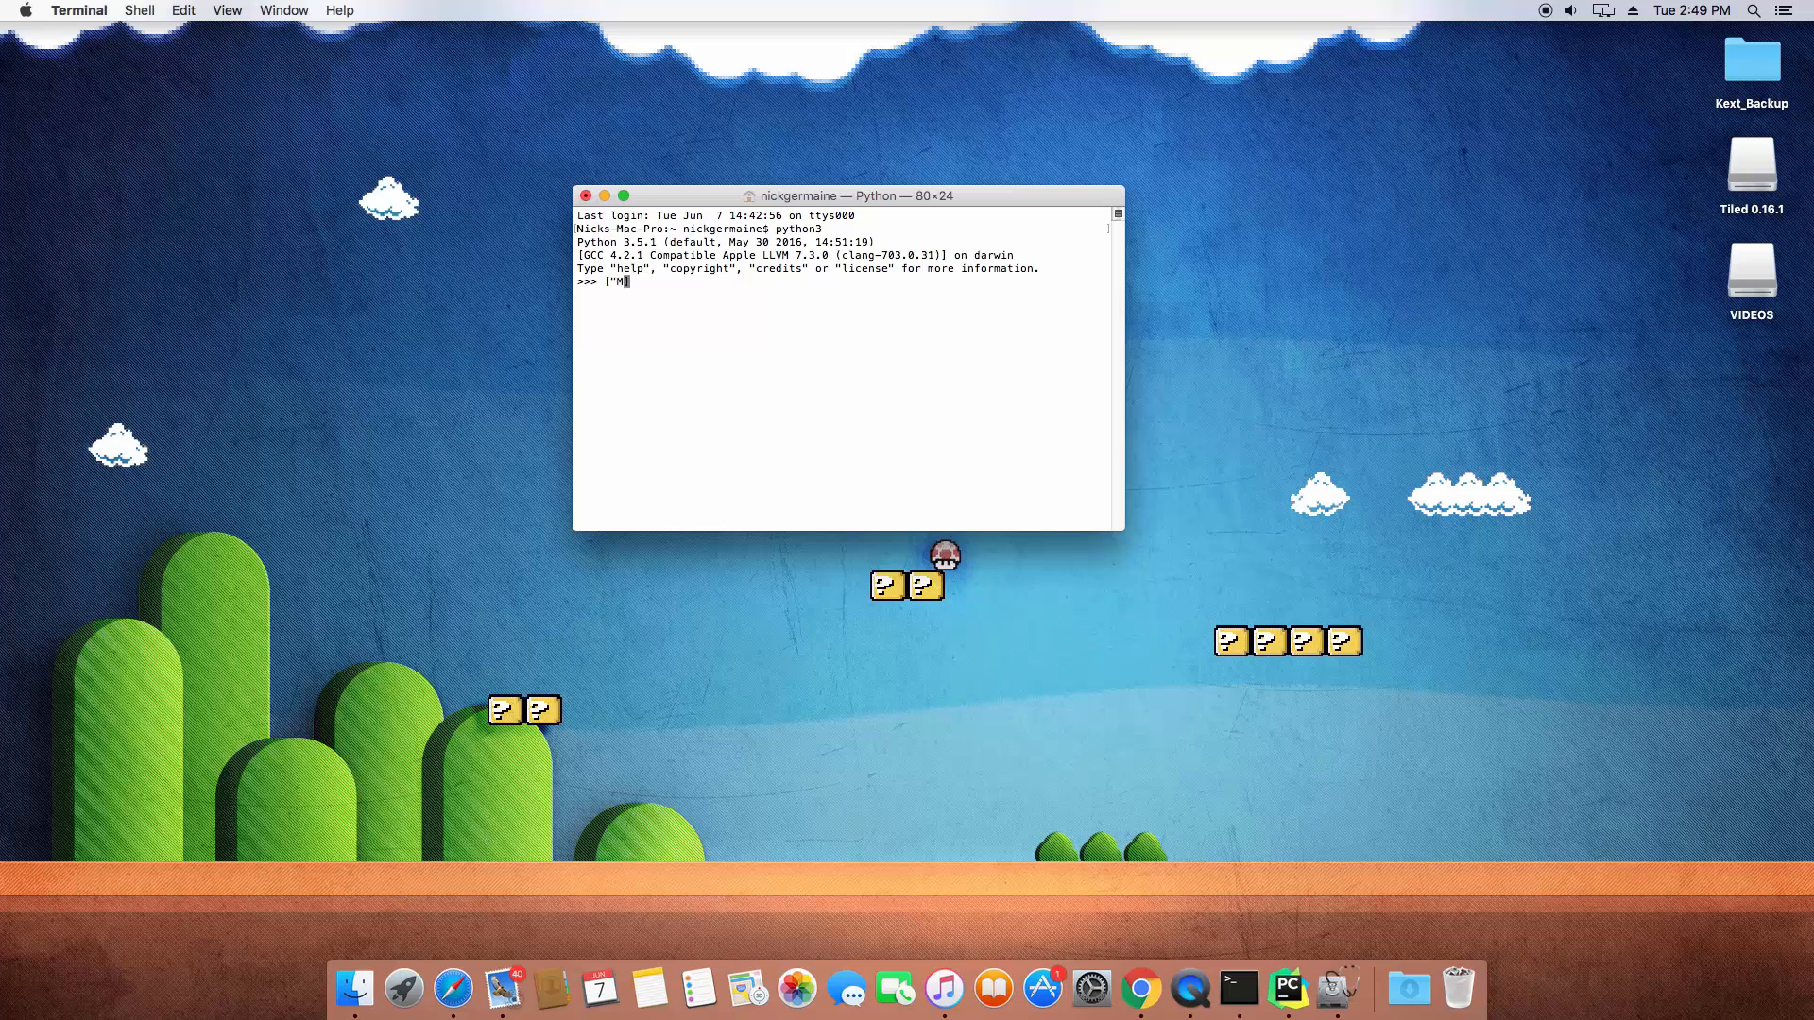
type("ovies\", \"G")
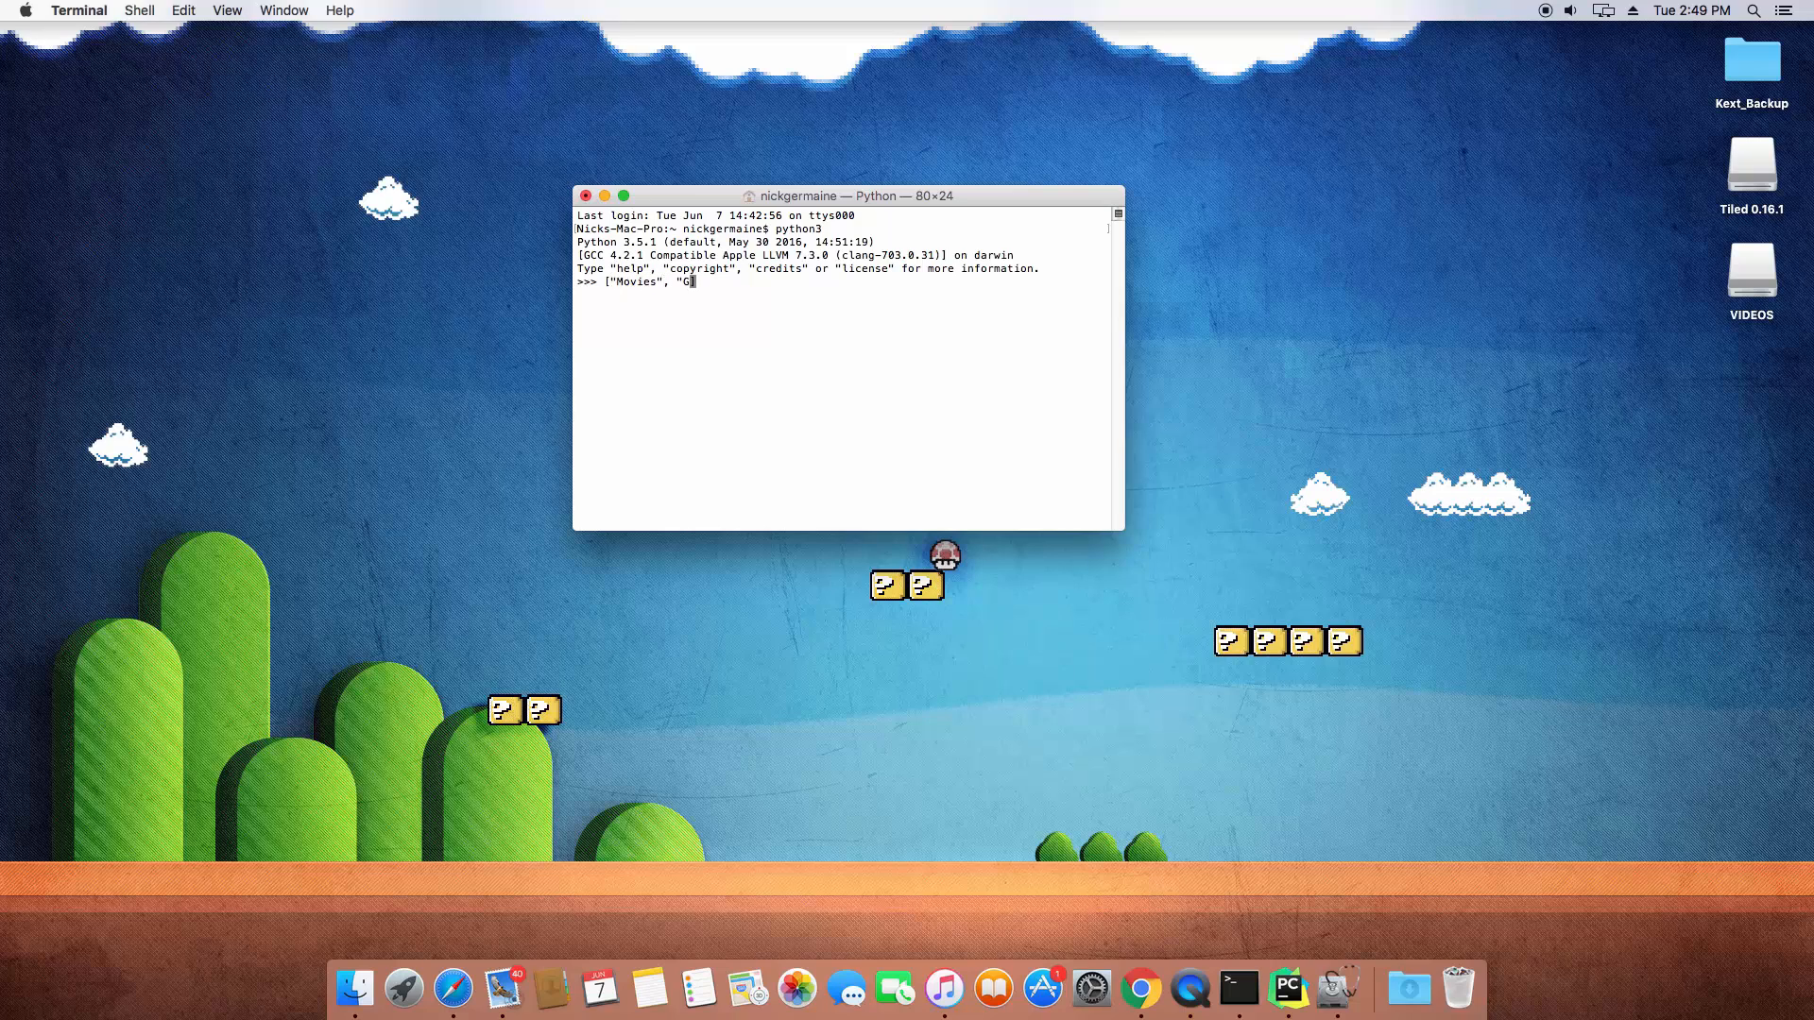
type("ames\",")
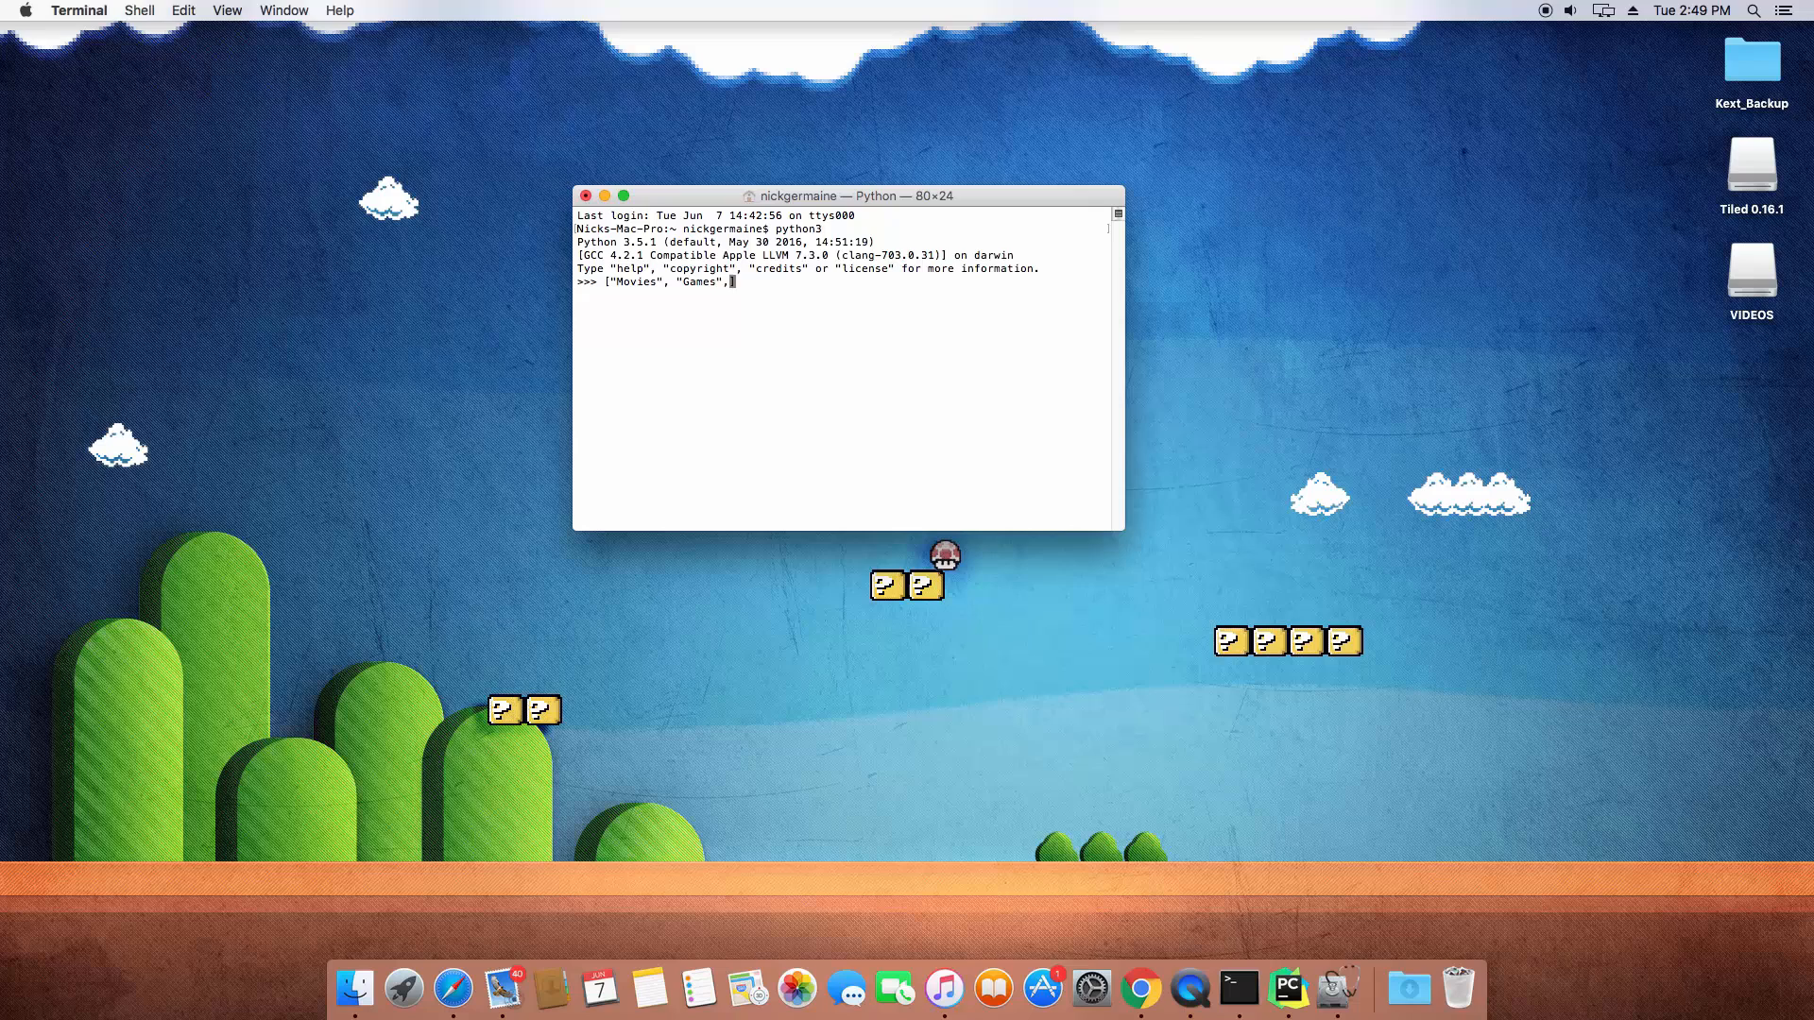
type("\"Python")
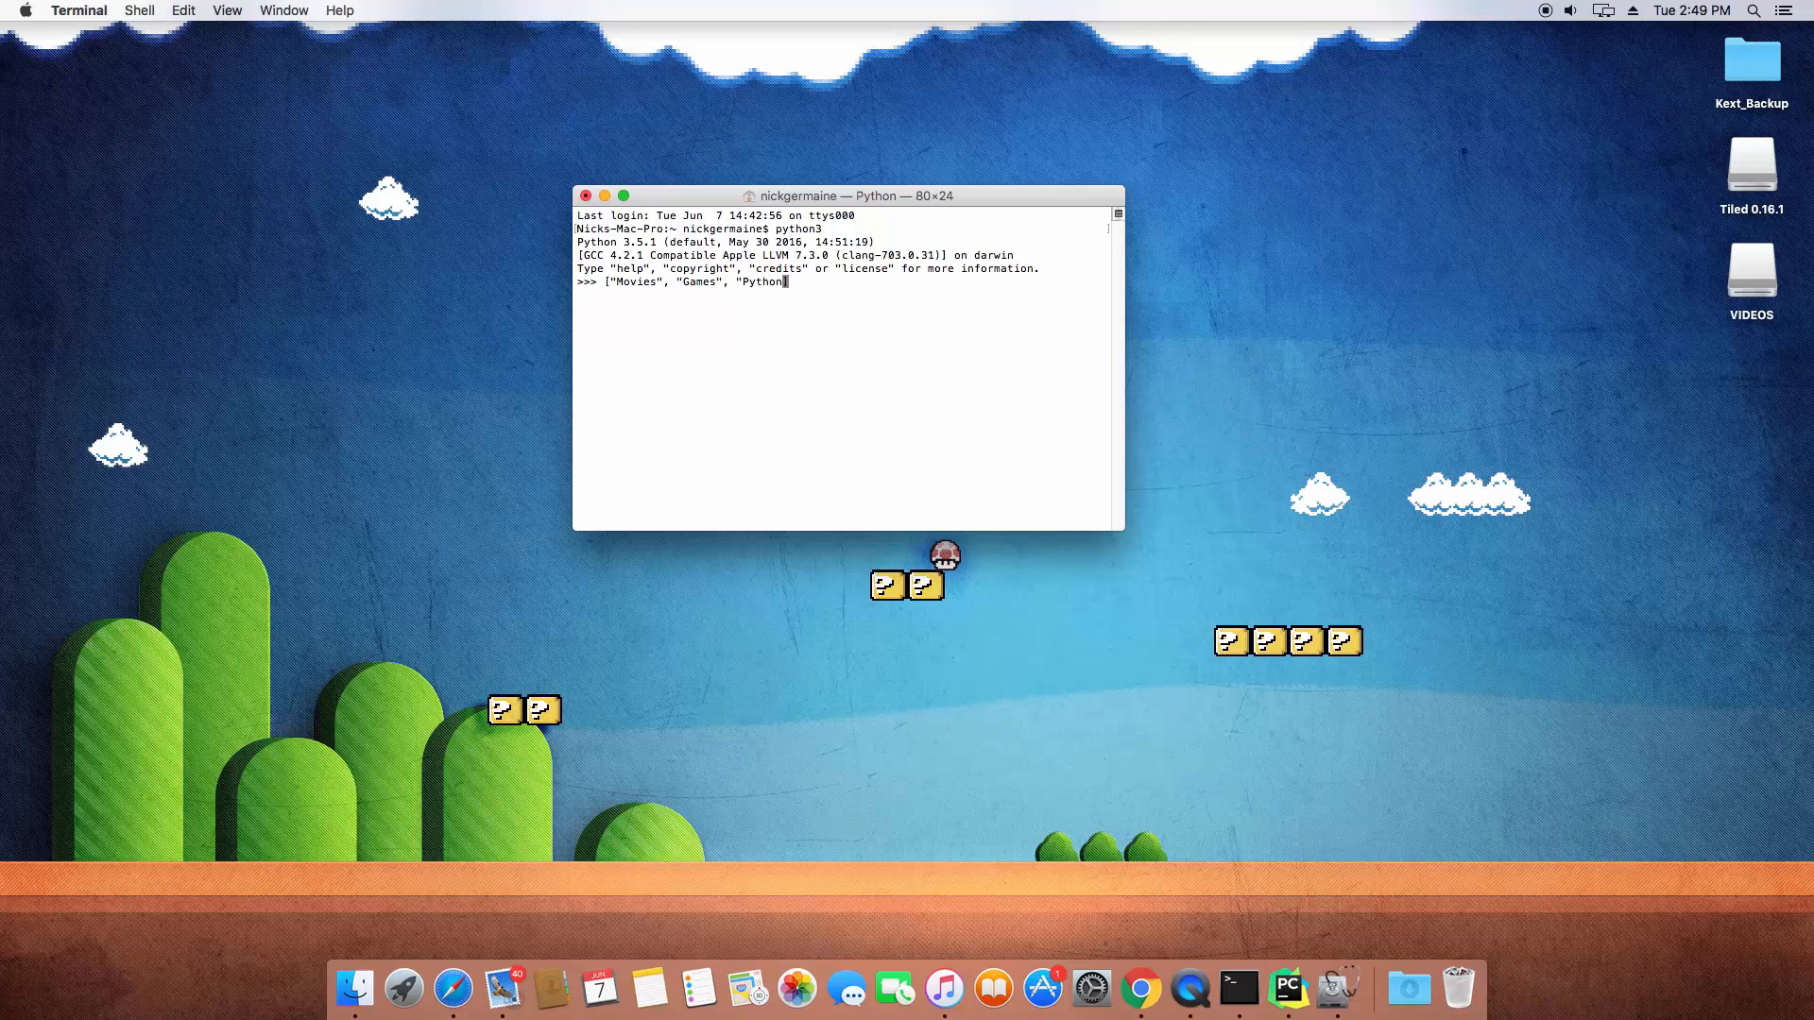
type("]")
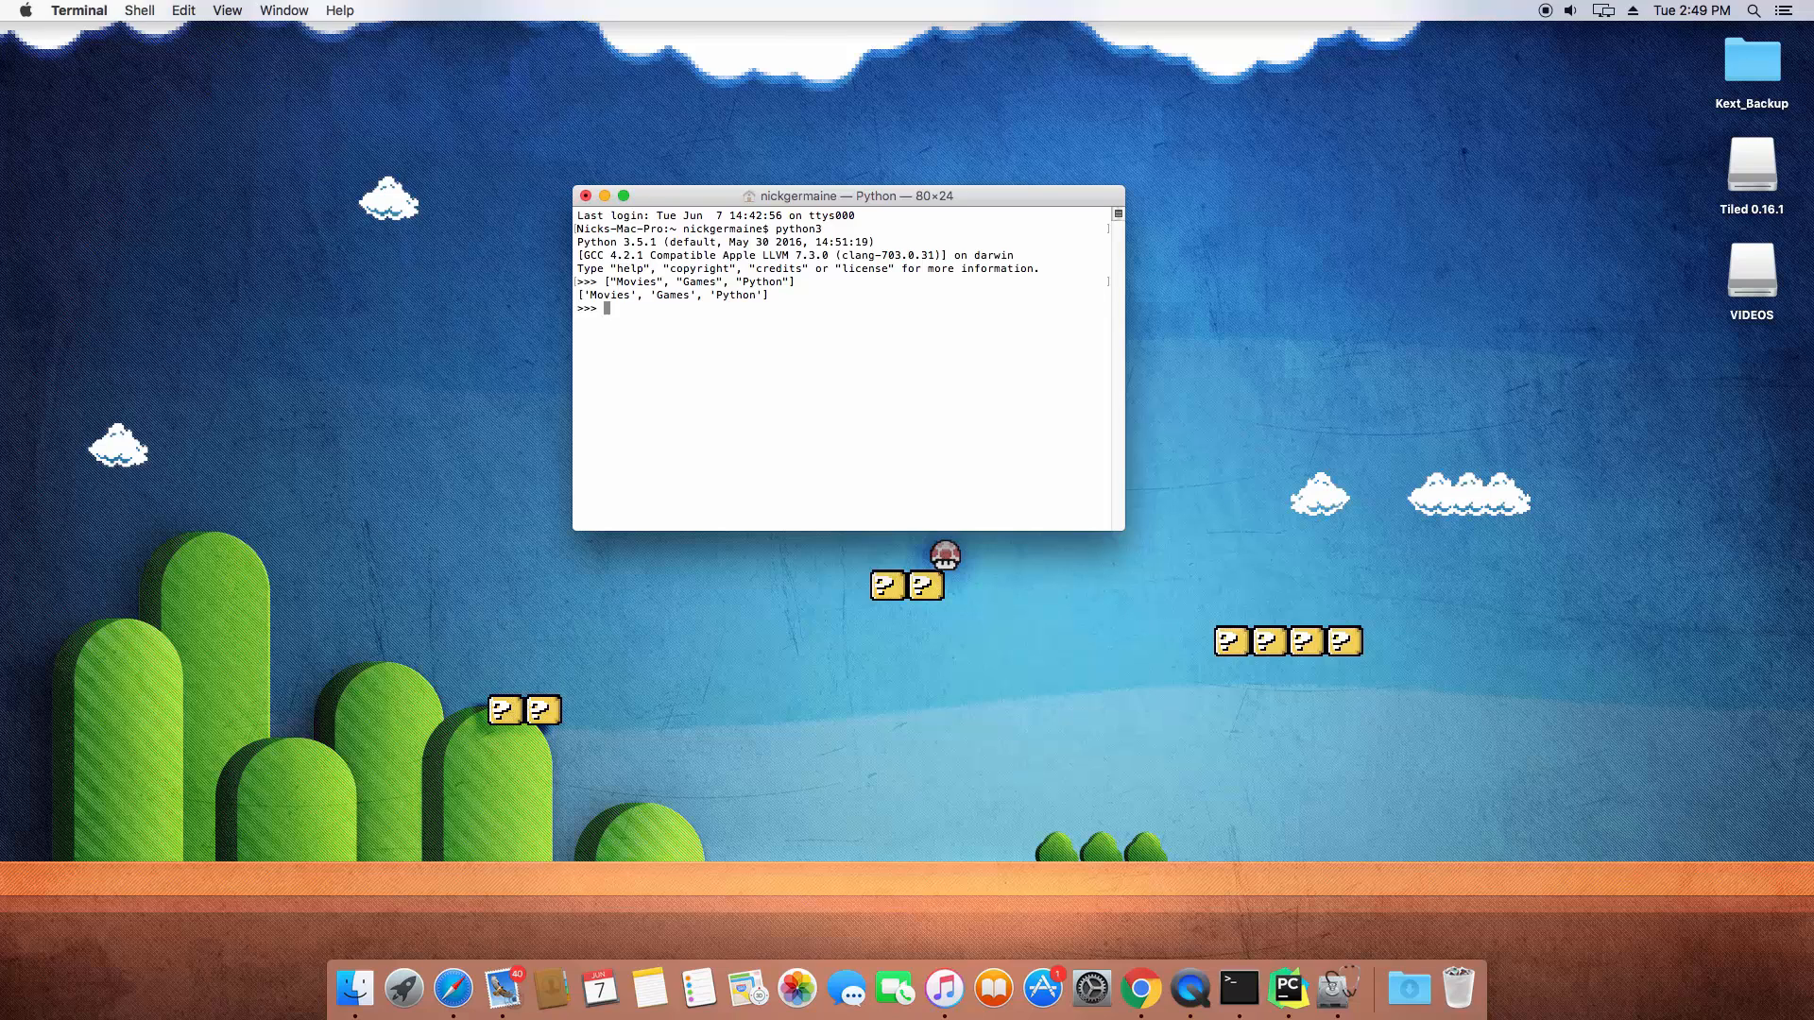
- Index the list ["Movies", "Games", "Python"] at position 0 to get 'Movies'
type("[\"Movies\", \"Games\", \"Python\"][0]")
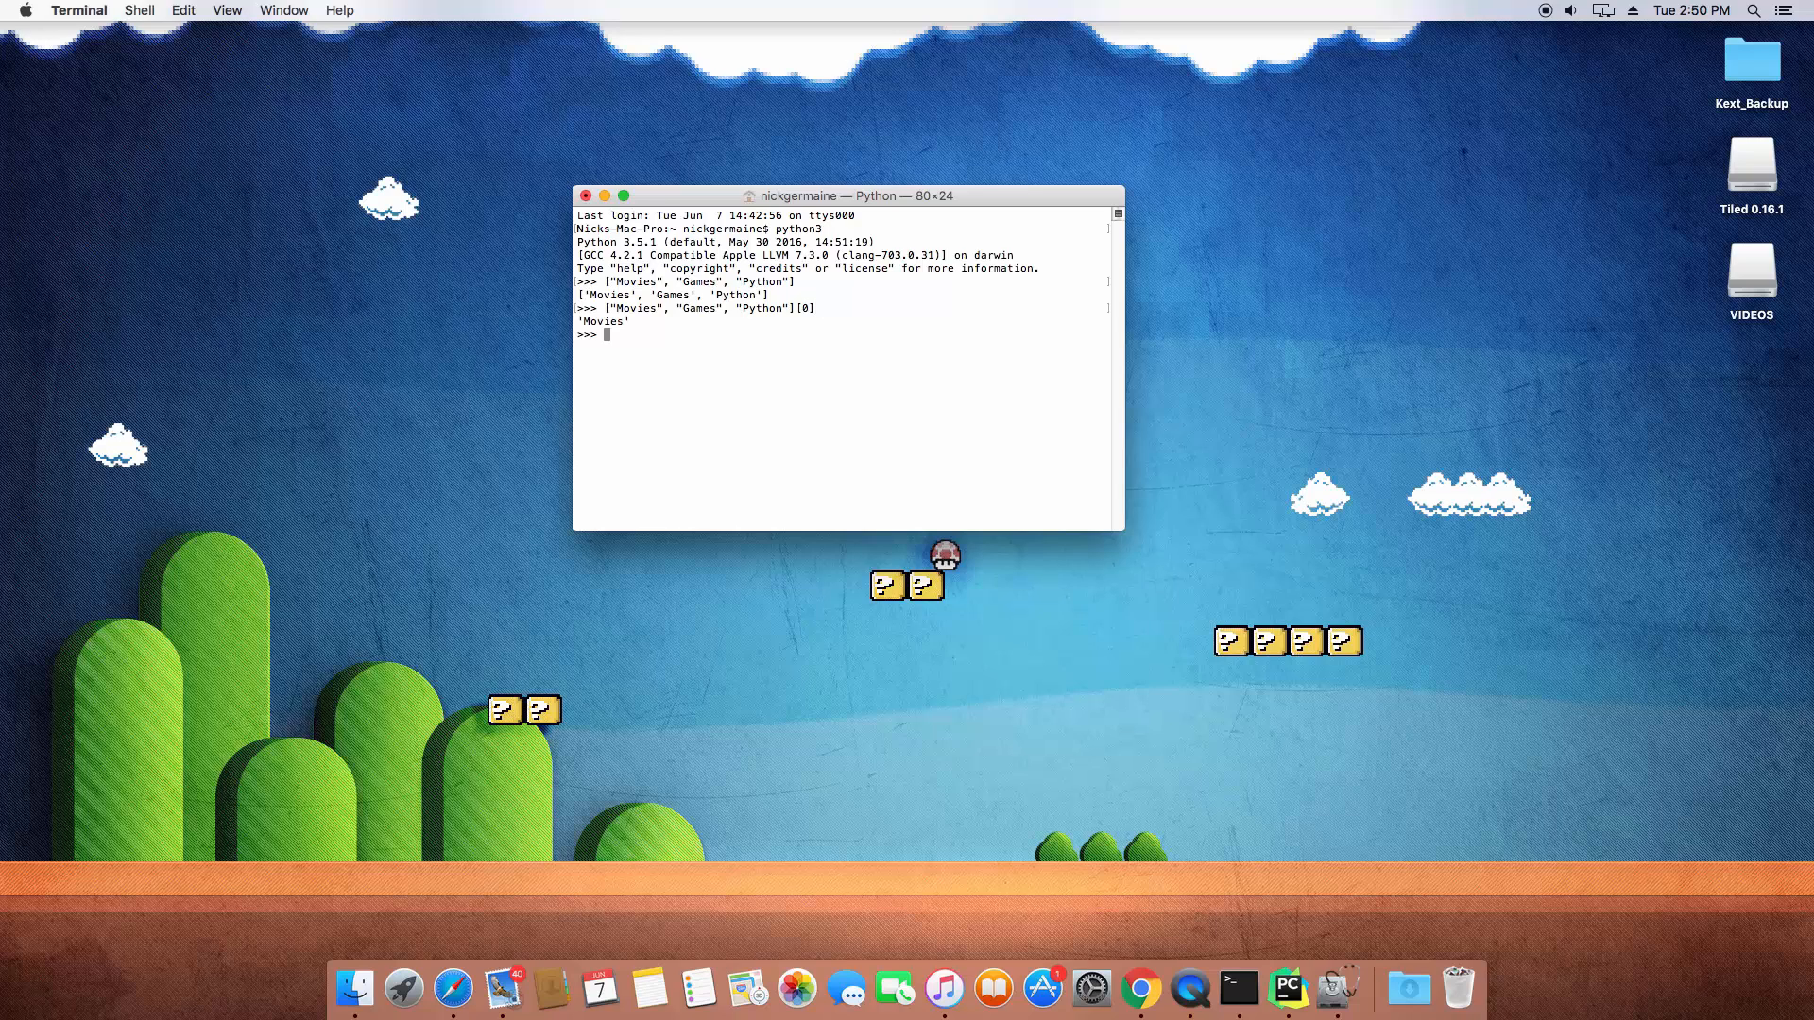
type("[\"Movies\", \"Games\", \"Python\"][0]")
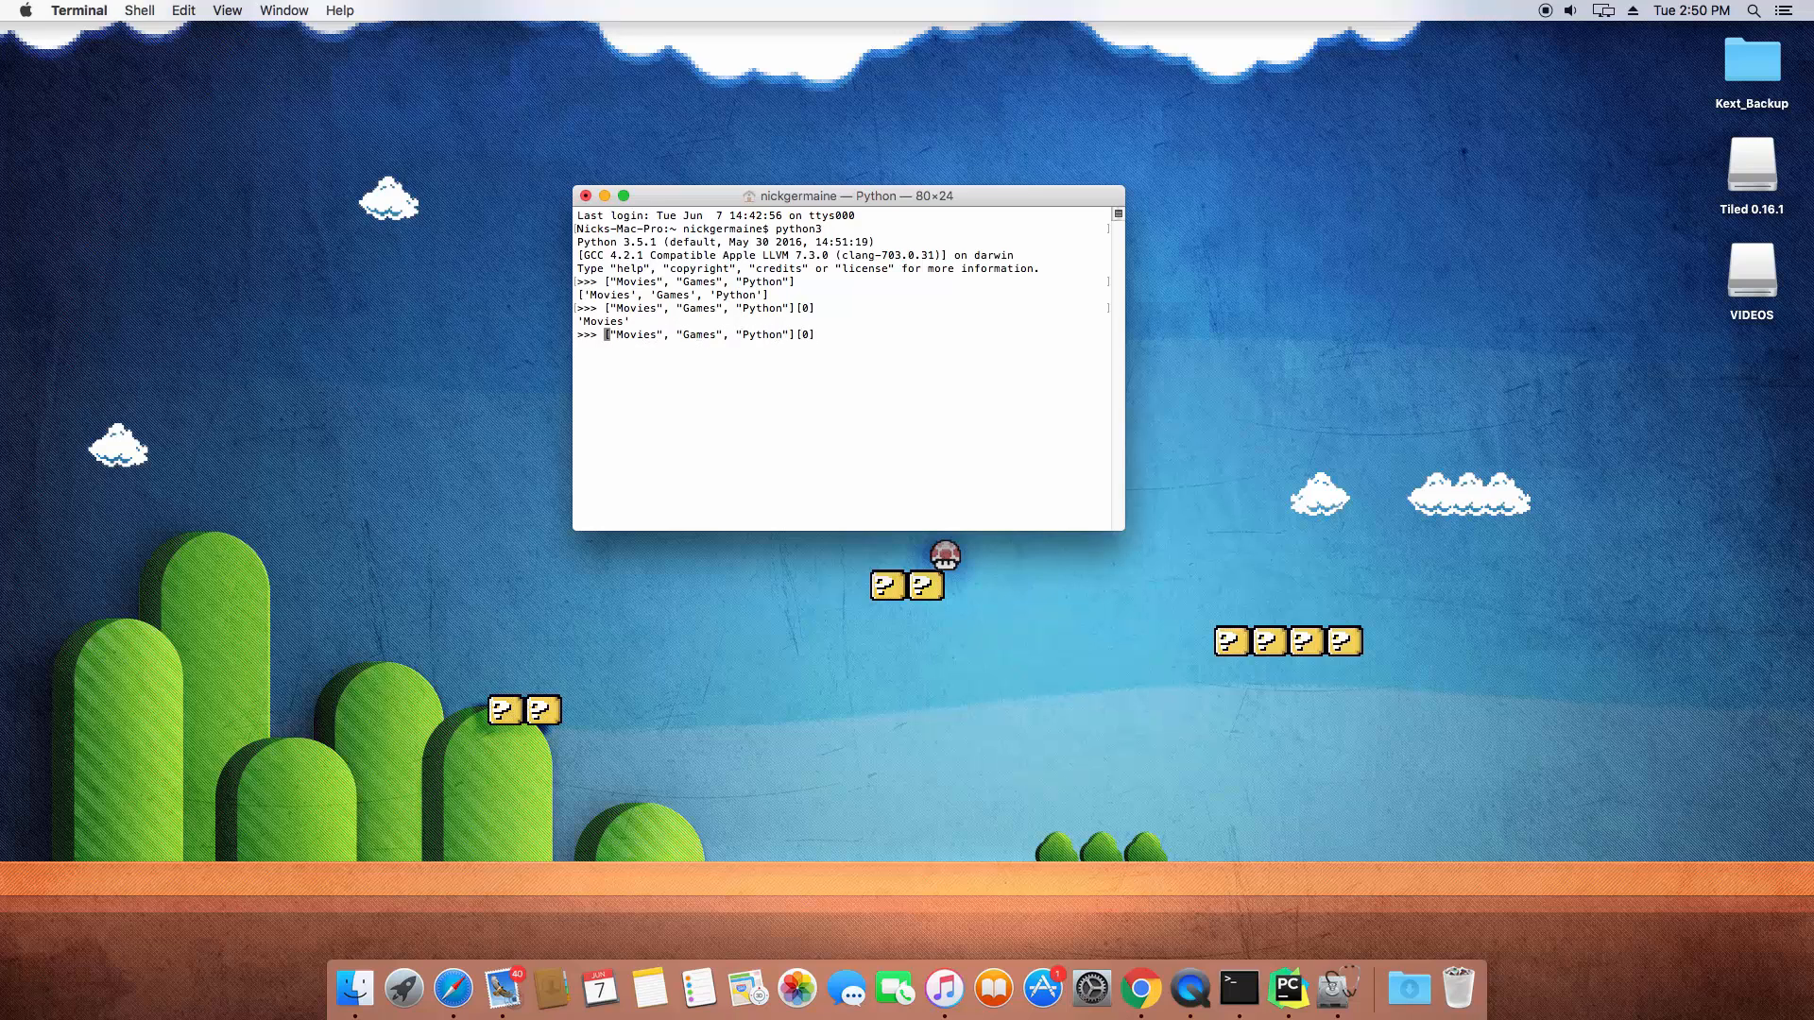
type("print(")
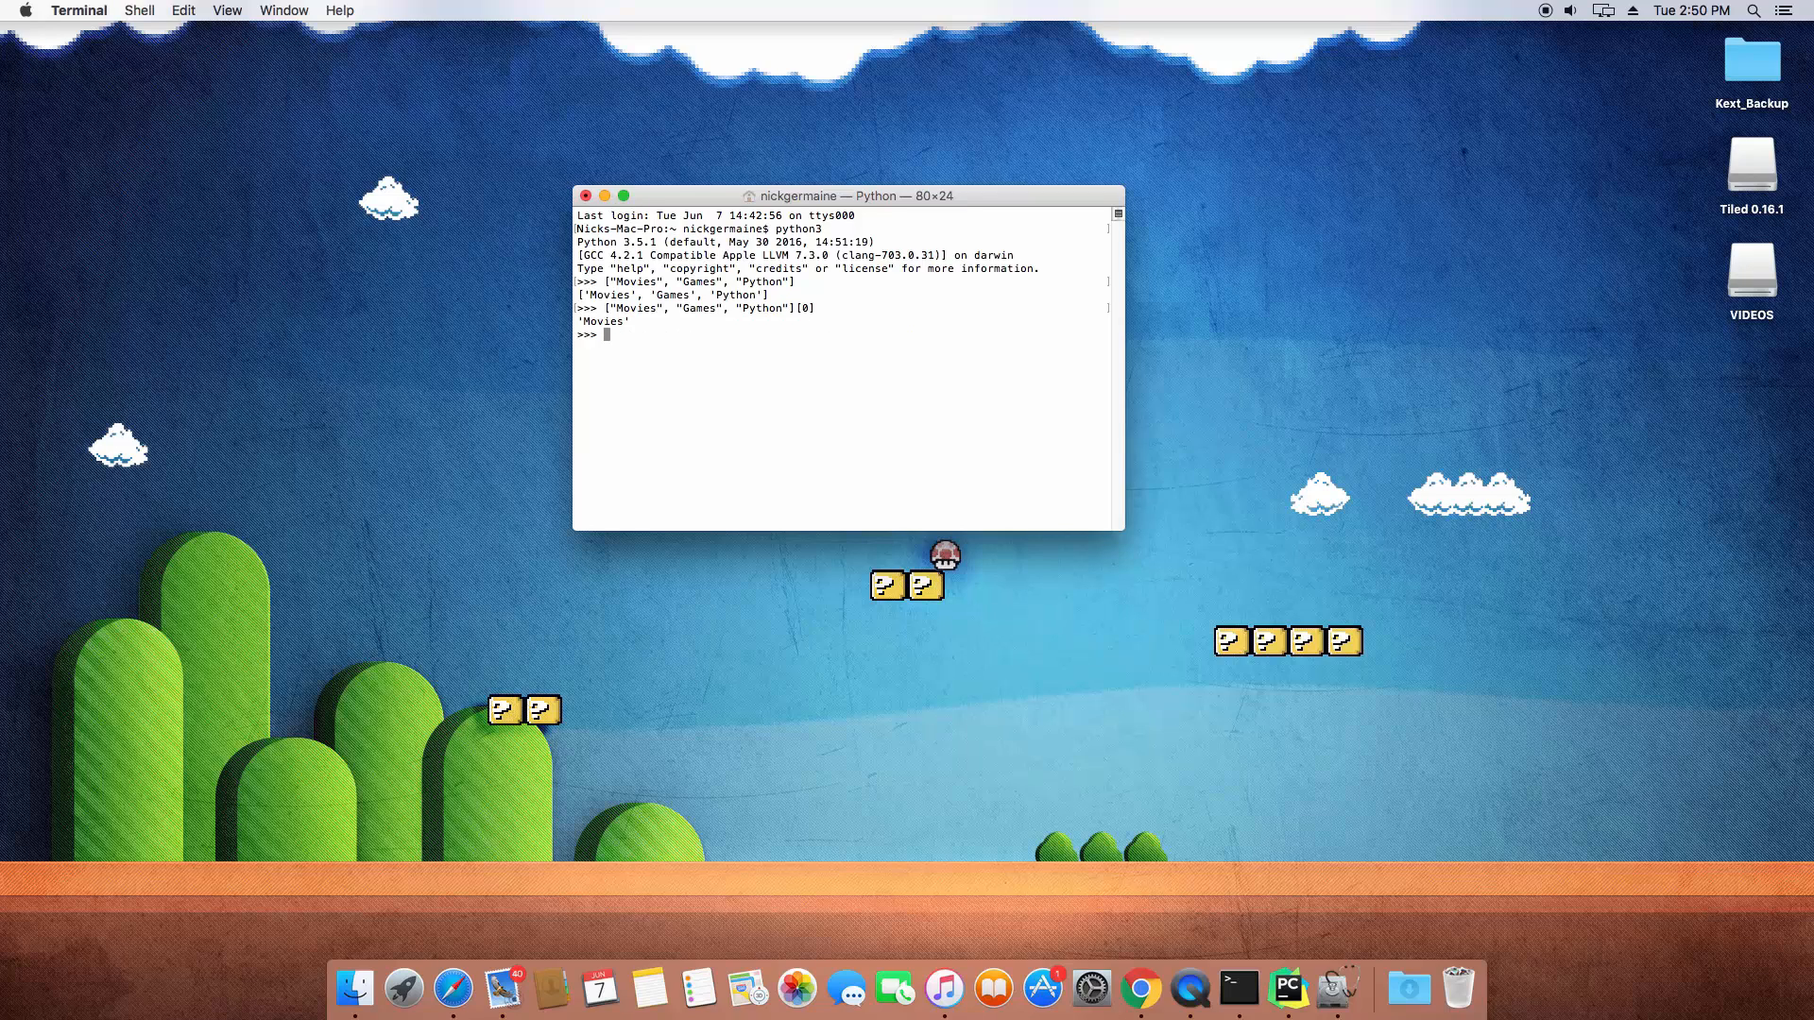
- Print "I Like " joined with list items at indexes 0, 1, 3 (IndexError) and 2
type("print(\"I Like \" + [\"Movies\", \"Games\", \"Python\"][0]")
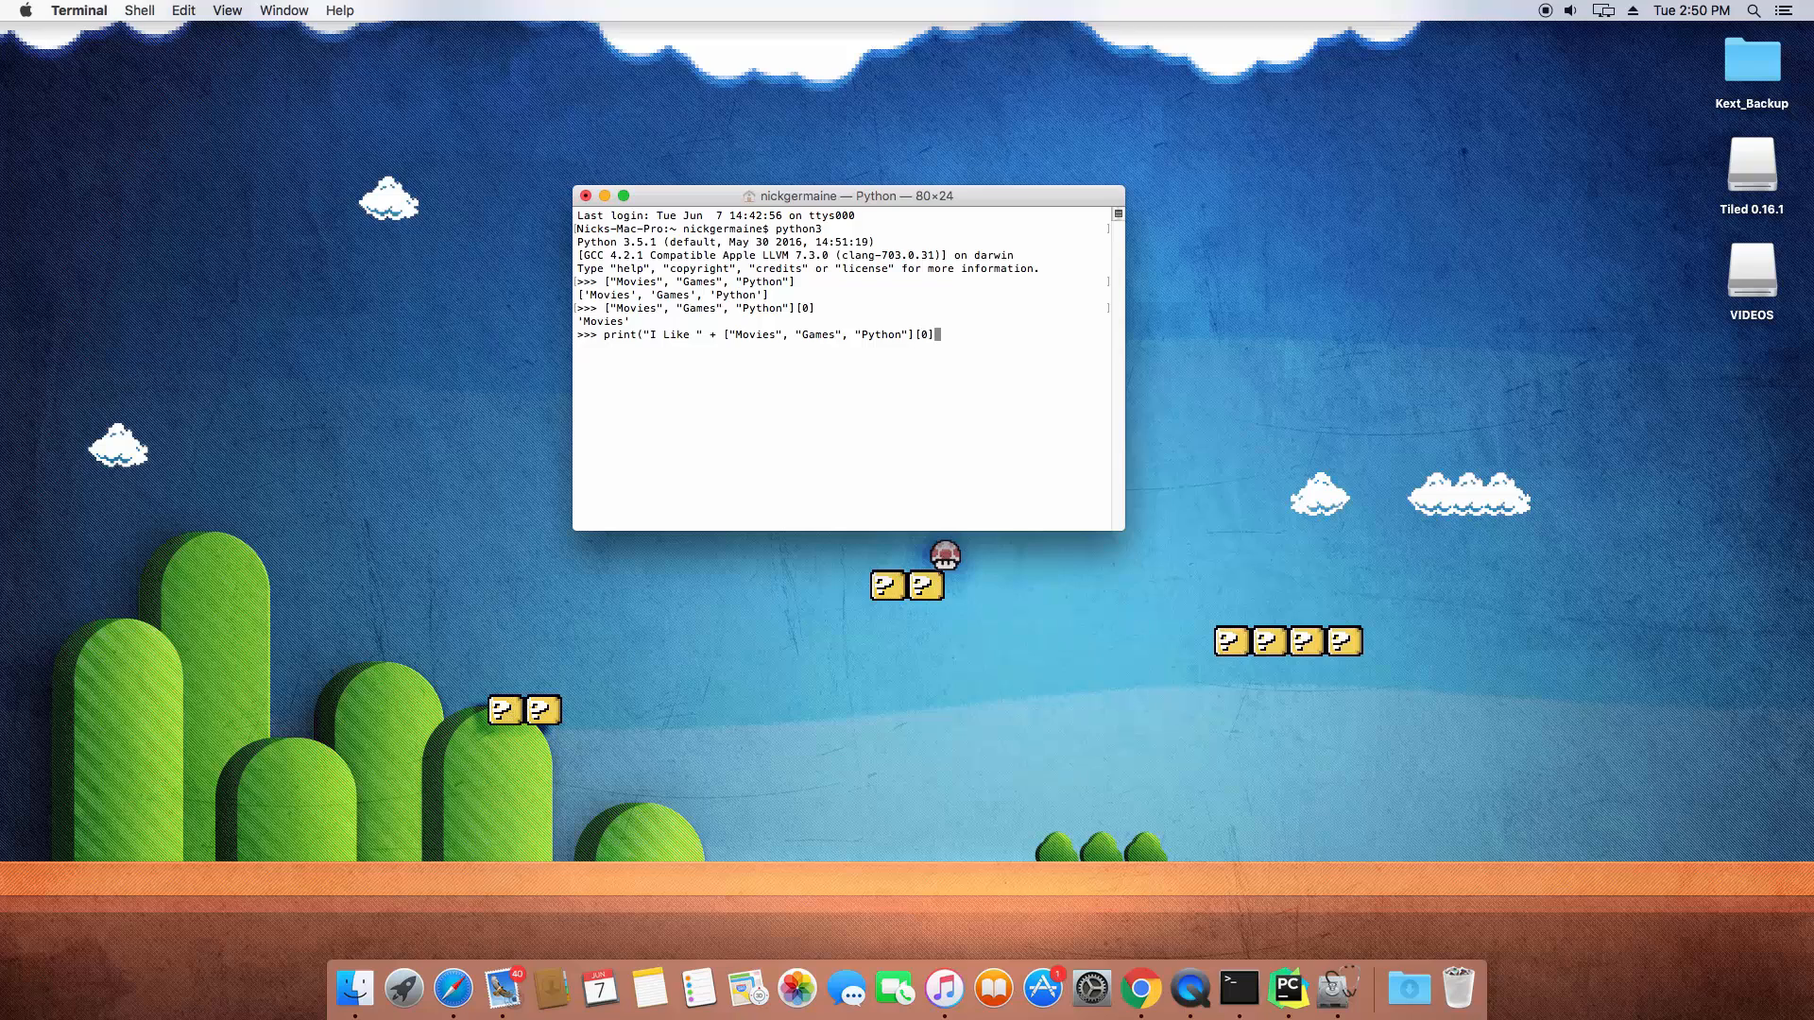
type(")")
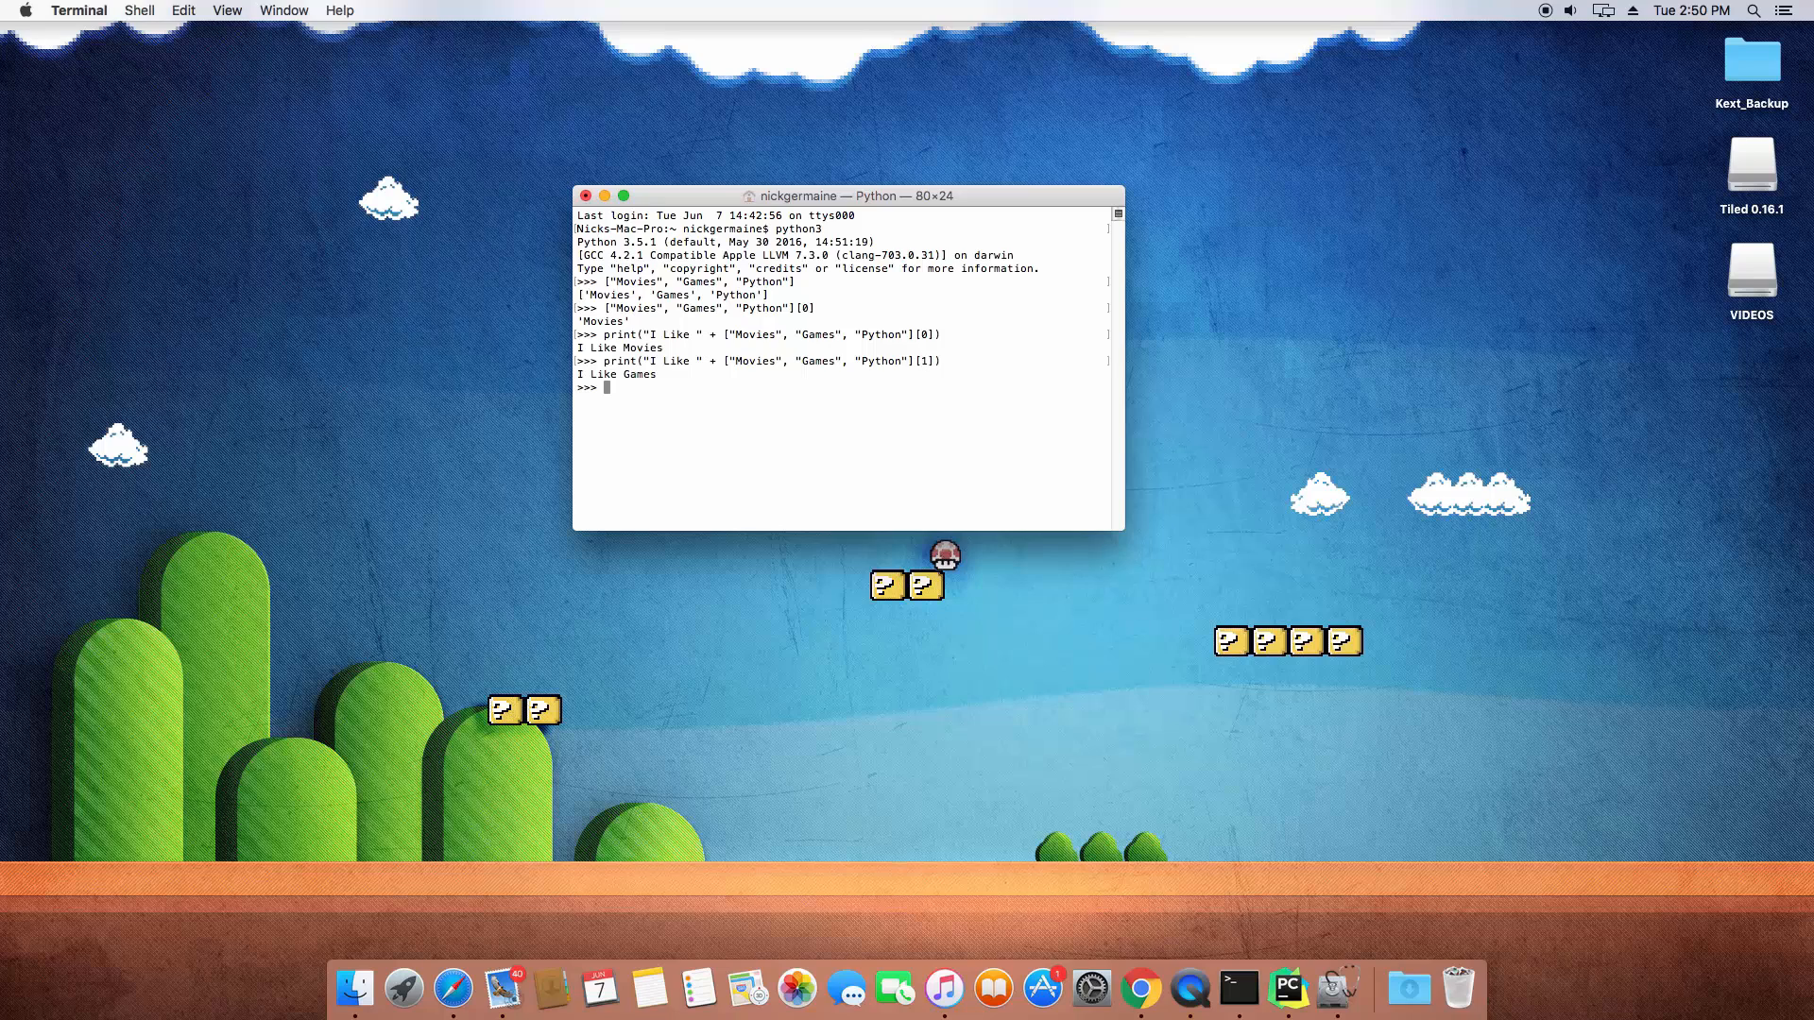
type("print(\"I Like \" + [\"Movies\", \"Games\", \"Python\"][1")
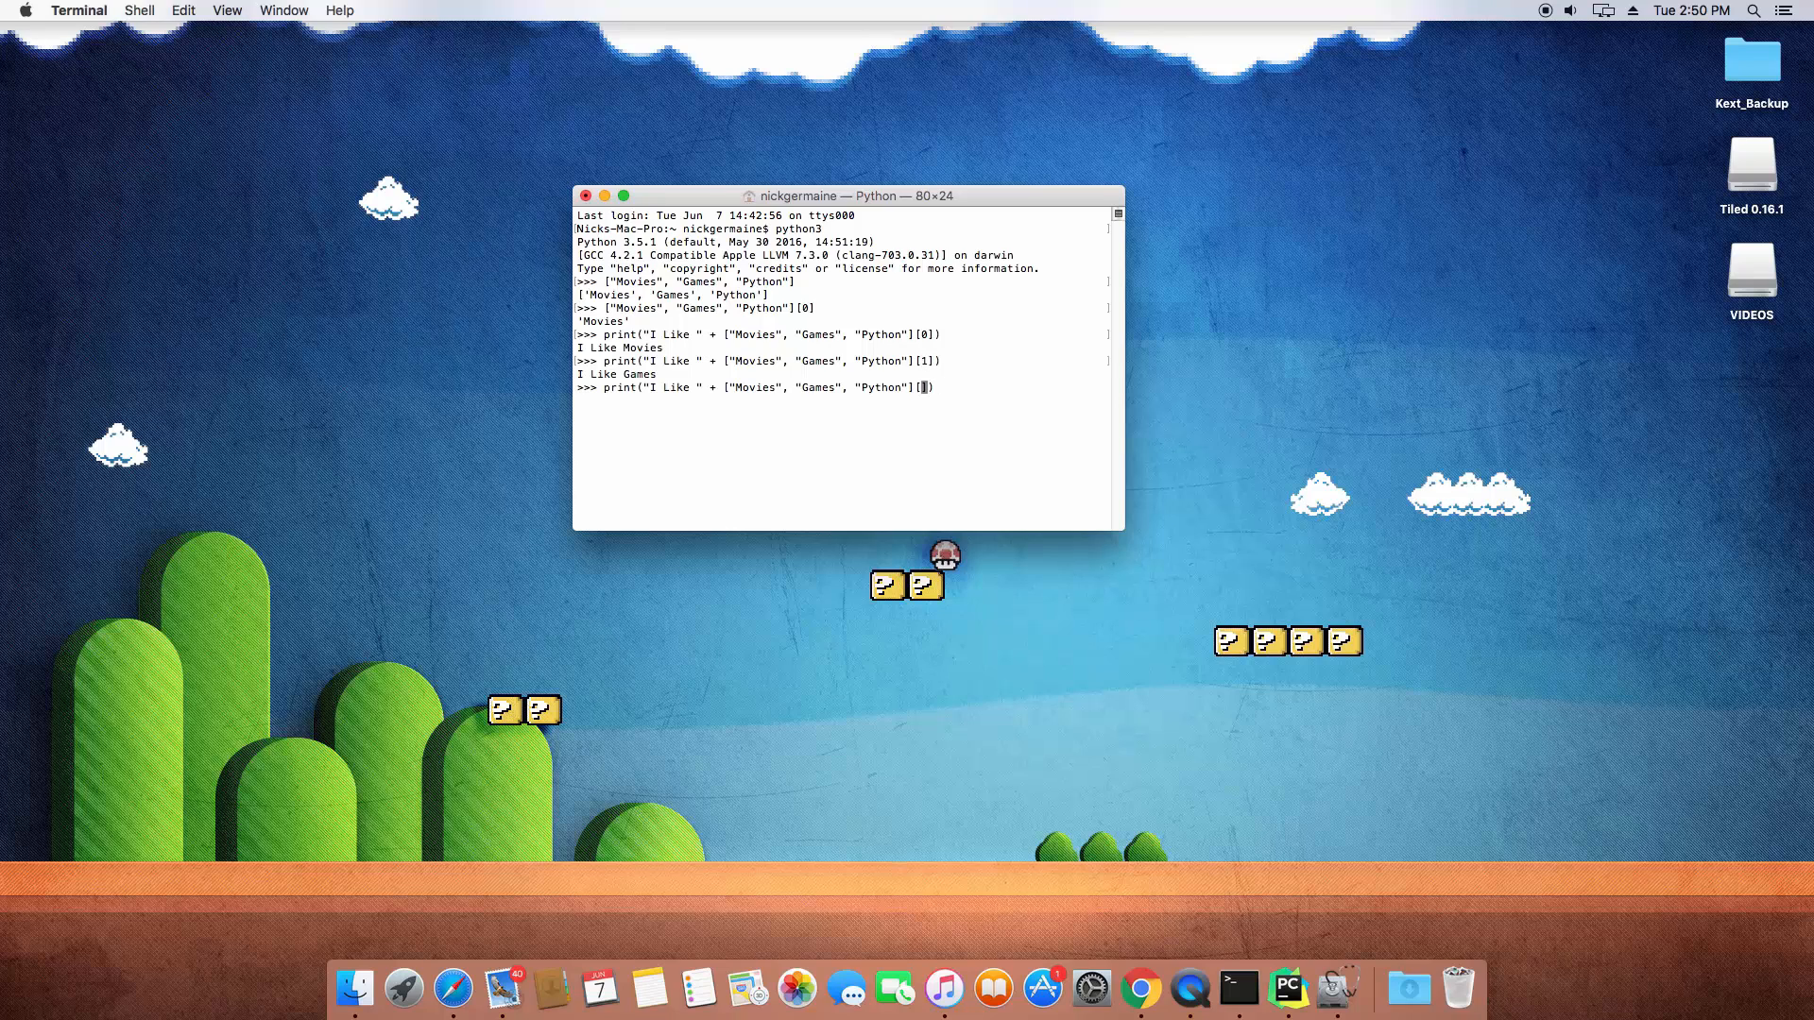
type("3")
key("enter")
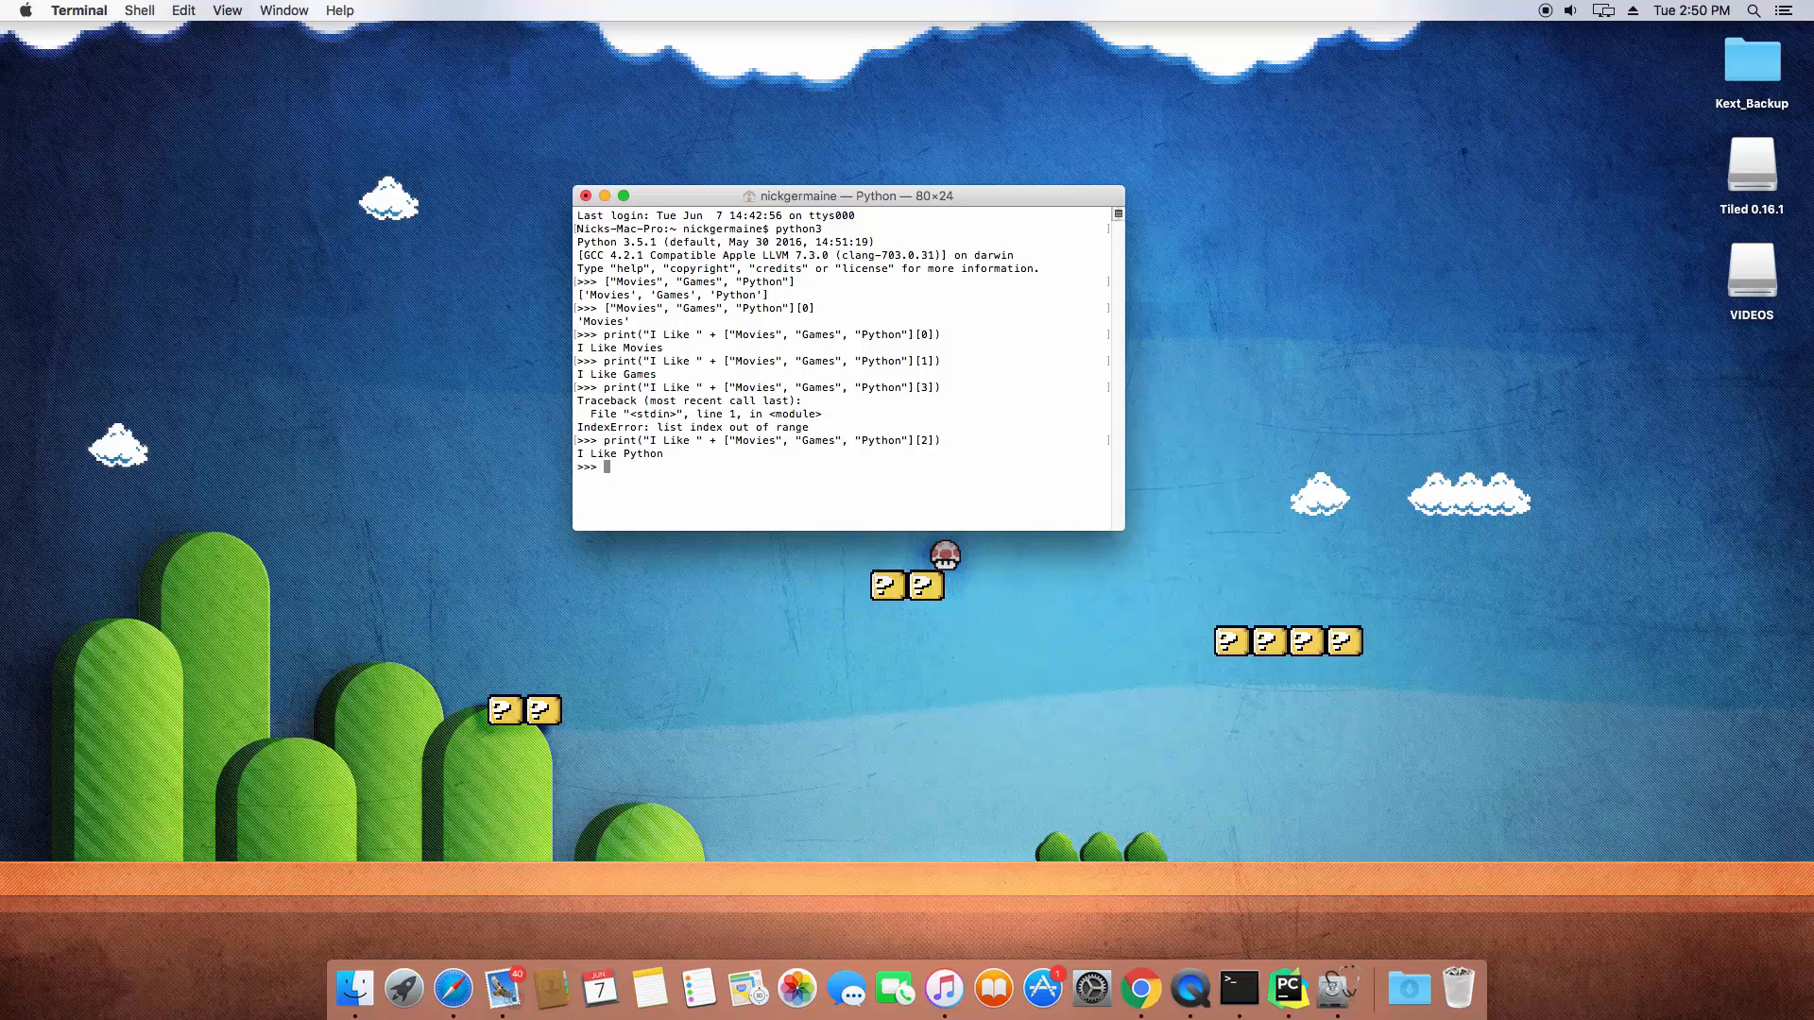
- Print "I Like " joined with 16 from ["Movies", 16, "Python"][1], raising a TypeError
type("print(\"I Like \" + [\"Movies\", \"Games\", \"Python\"][2])")
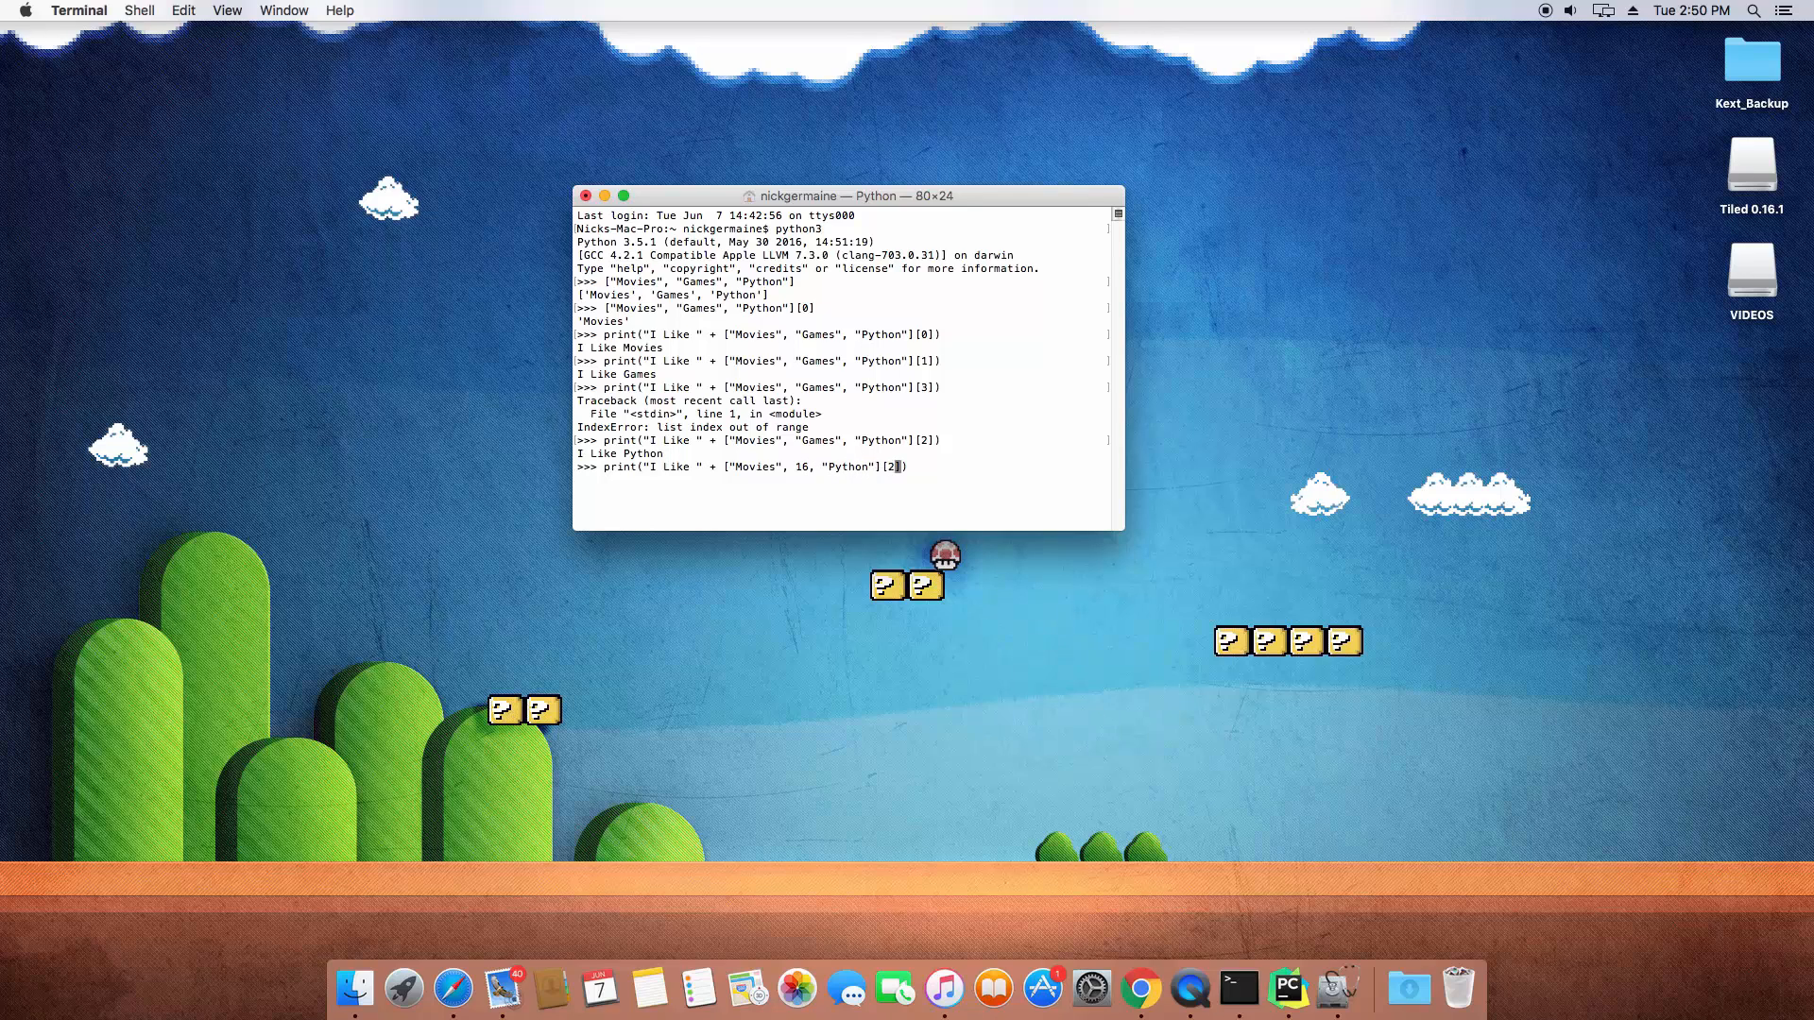
key("Backspace")
type("1")
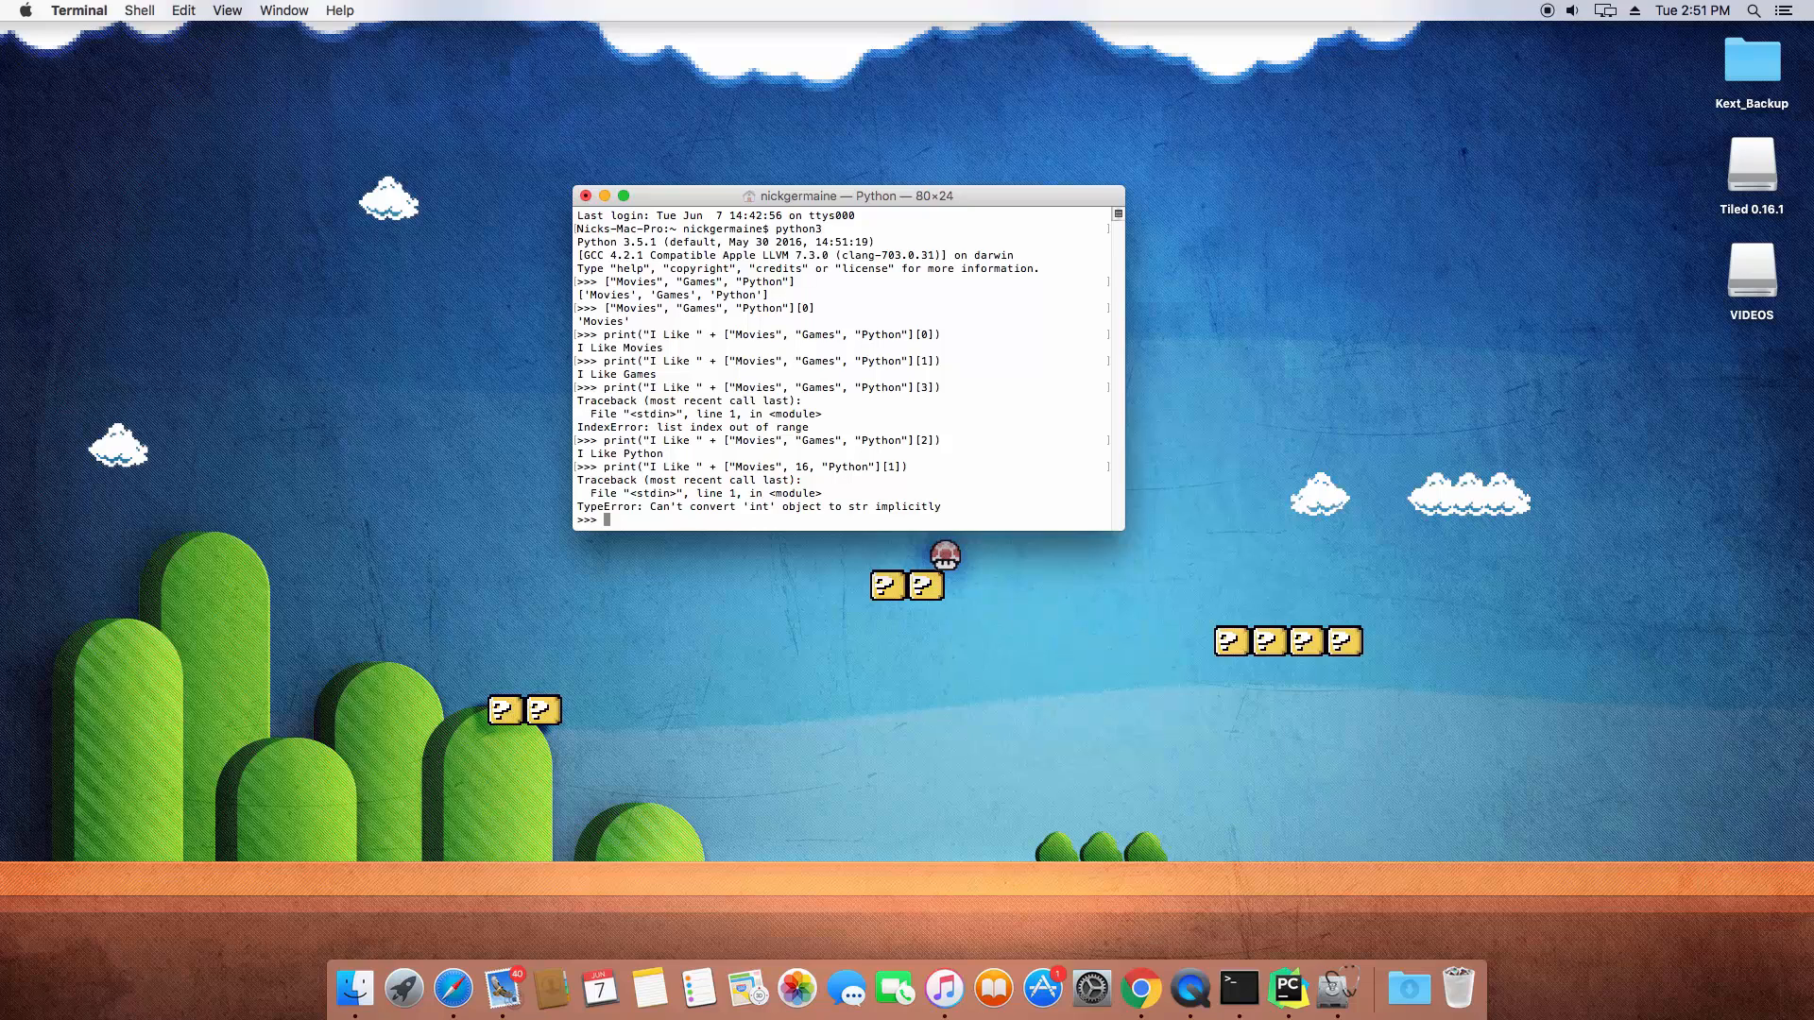
type("print(\"I Like \" + [\"Movies\", 16, \"Python\"][1])")
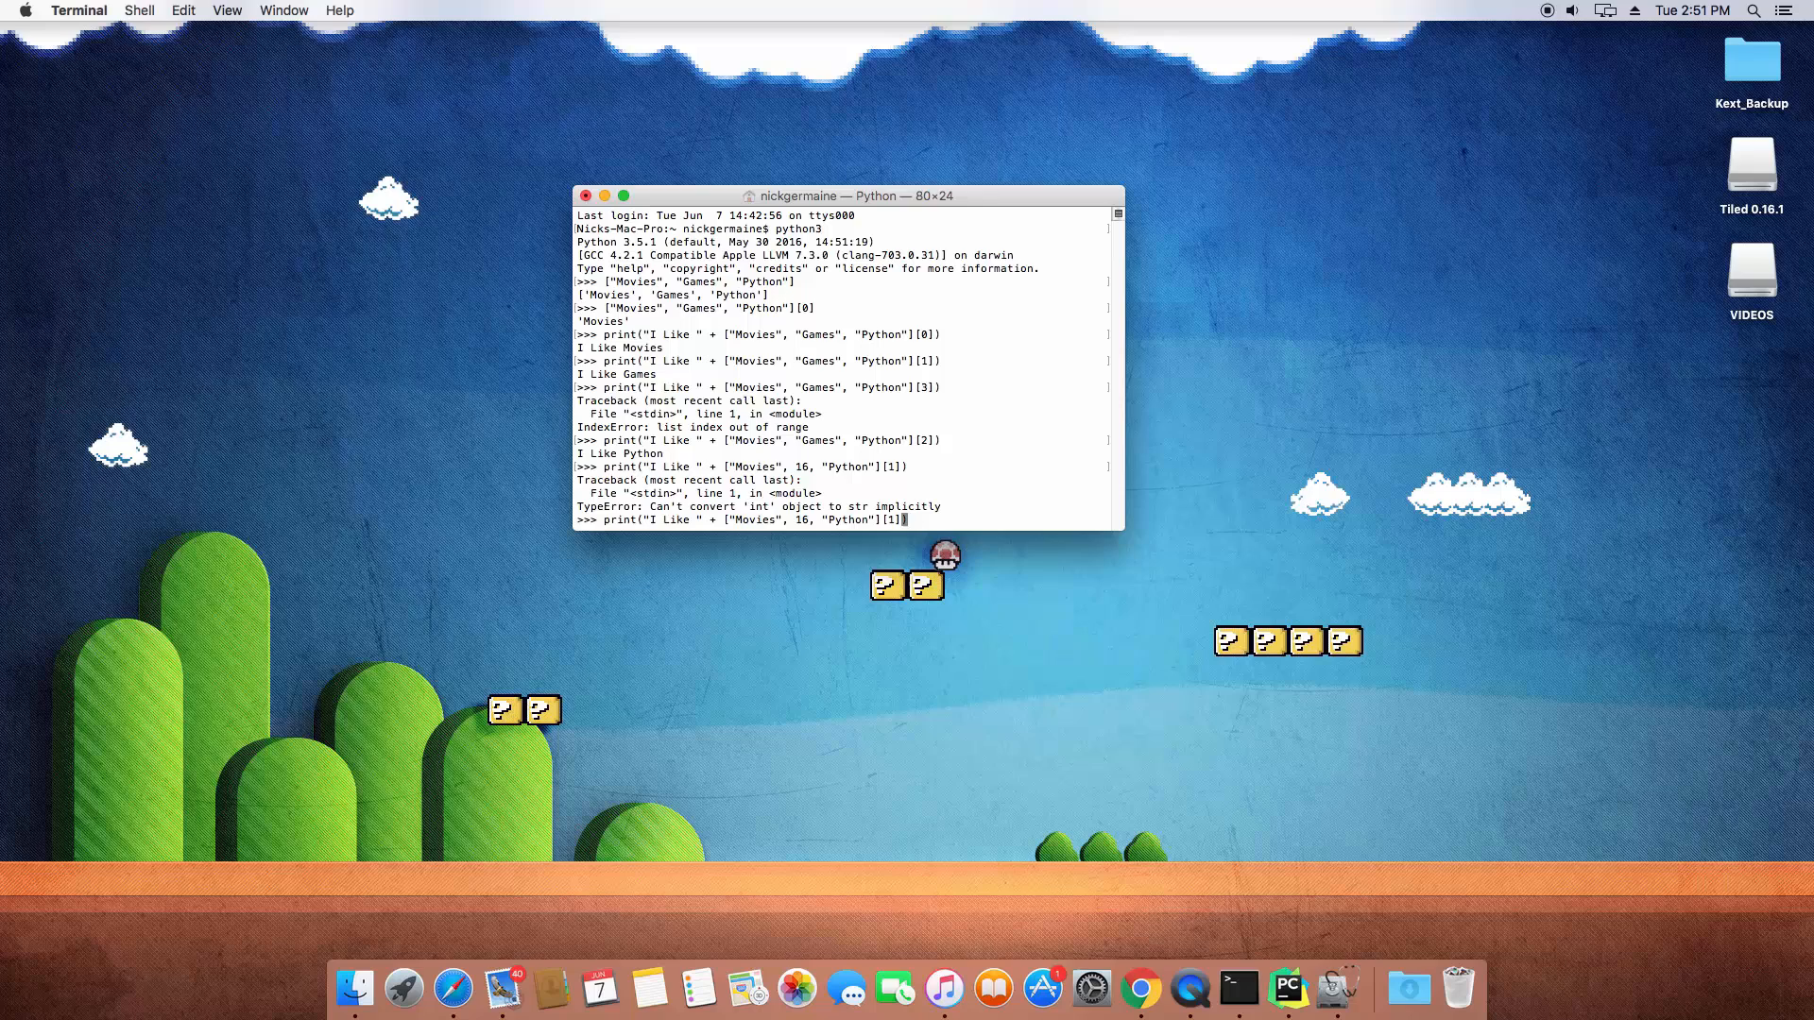